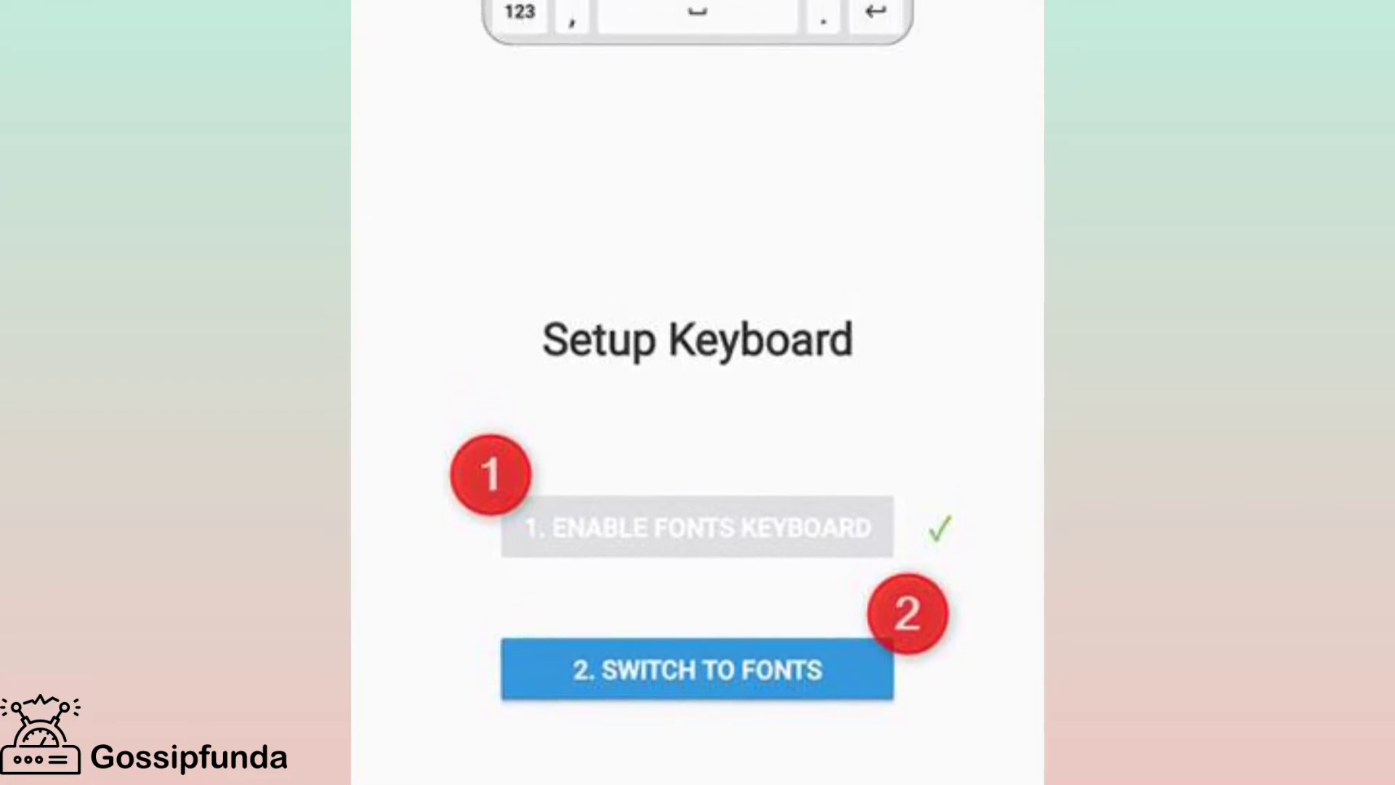
Enter 'Hello people' into the fancyfonts.top Twitter Fonts generator.
{"action": "scroll", "scroll_direction": "down", "scroll_amount": 3}
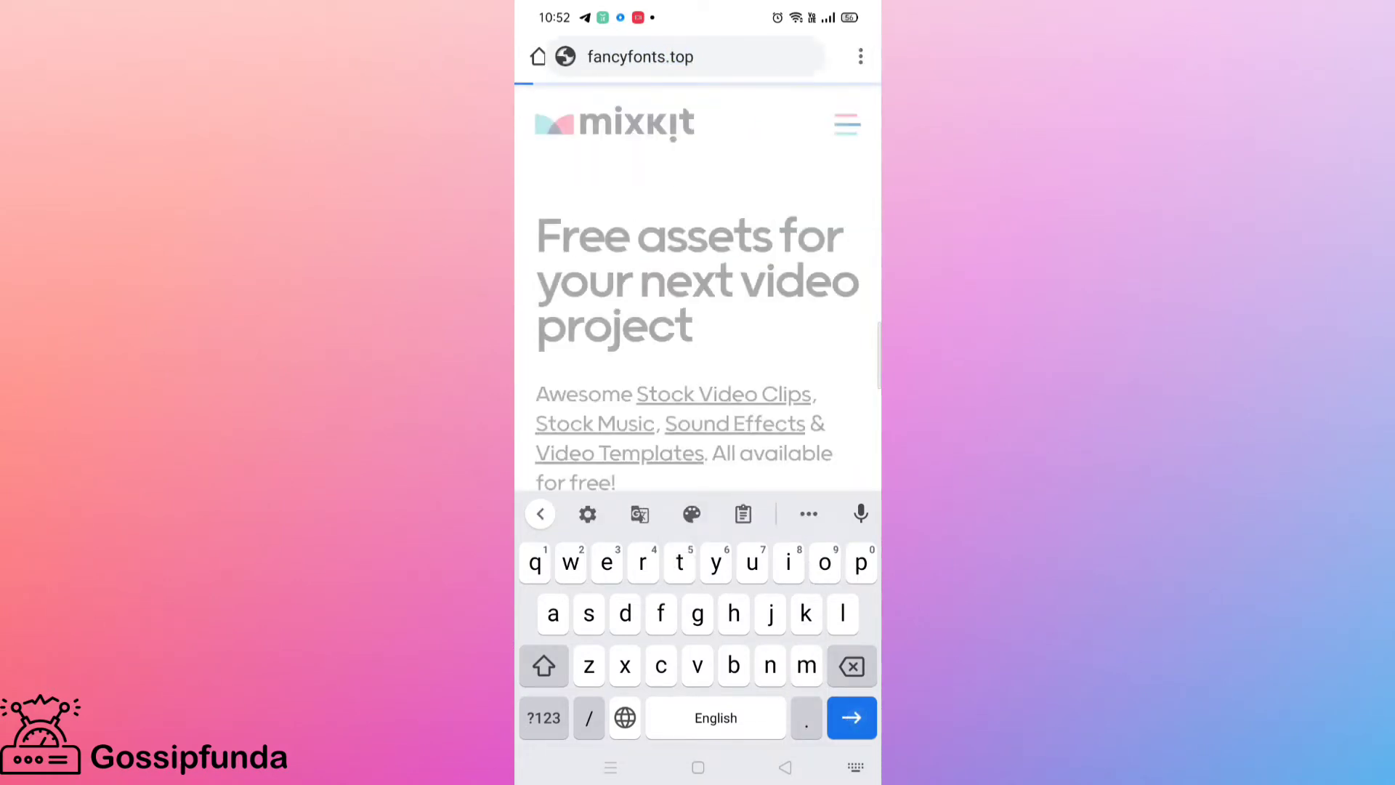
{"action": "left_click", "coordinate": [849, 718]}
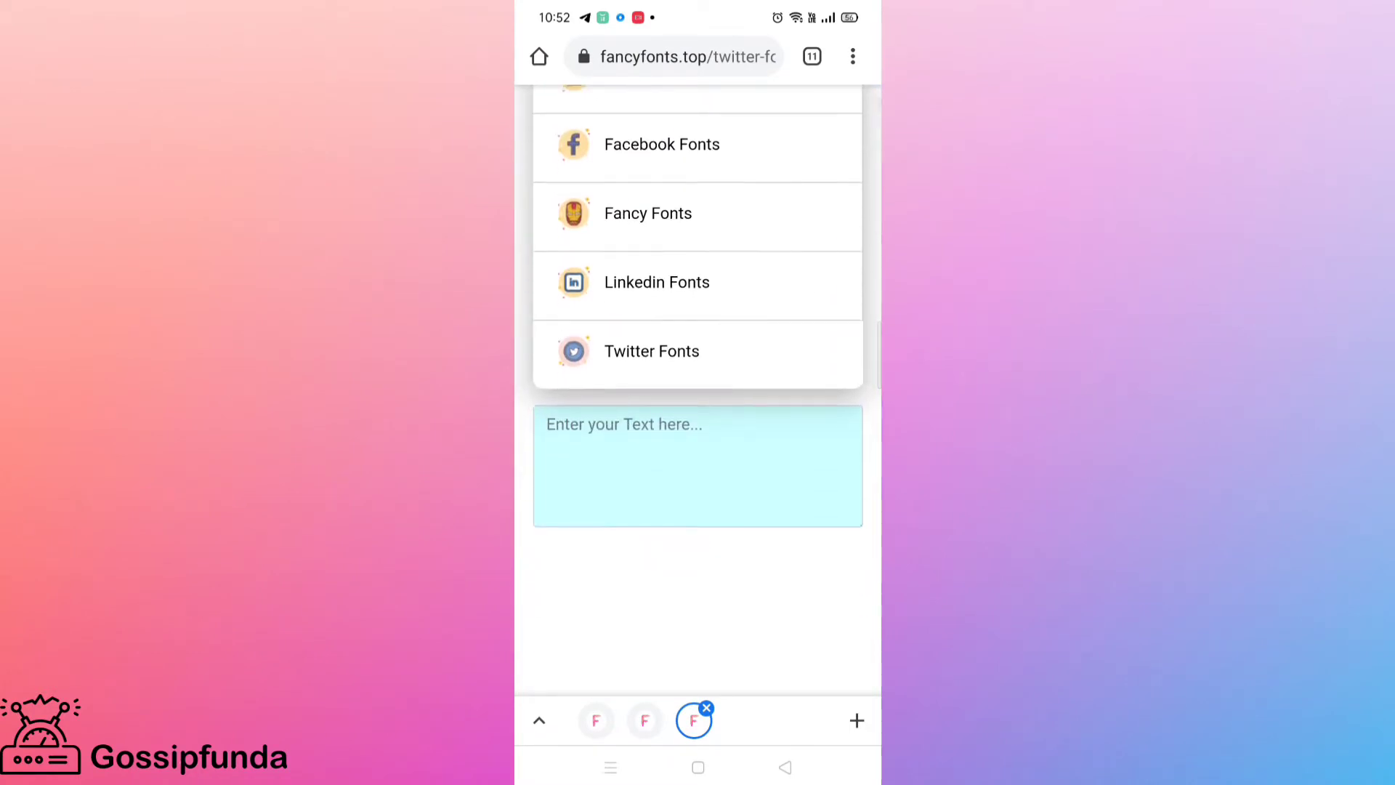
{"action": "left_click", "coordinate": [723, 439]}
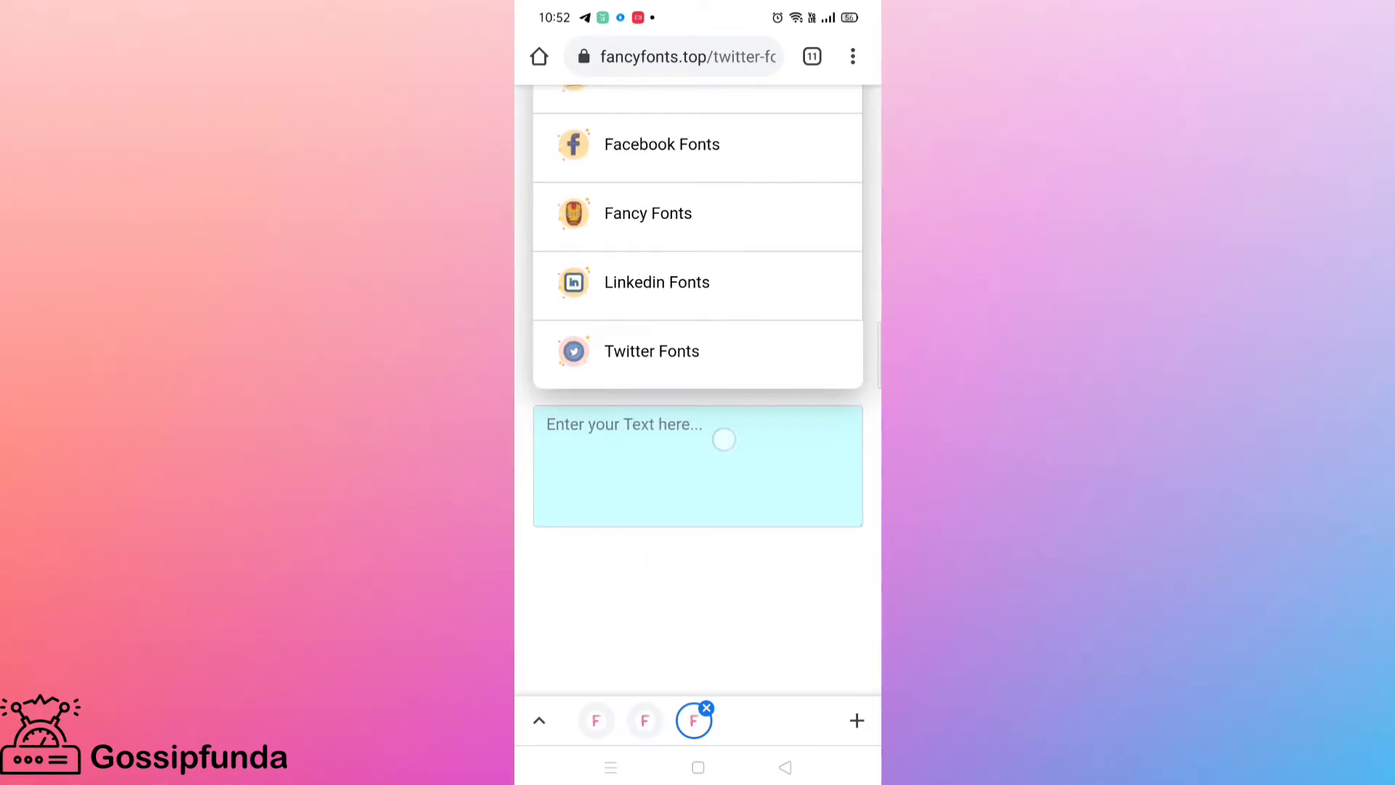
{"action": "type", "text": "Hello people"}
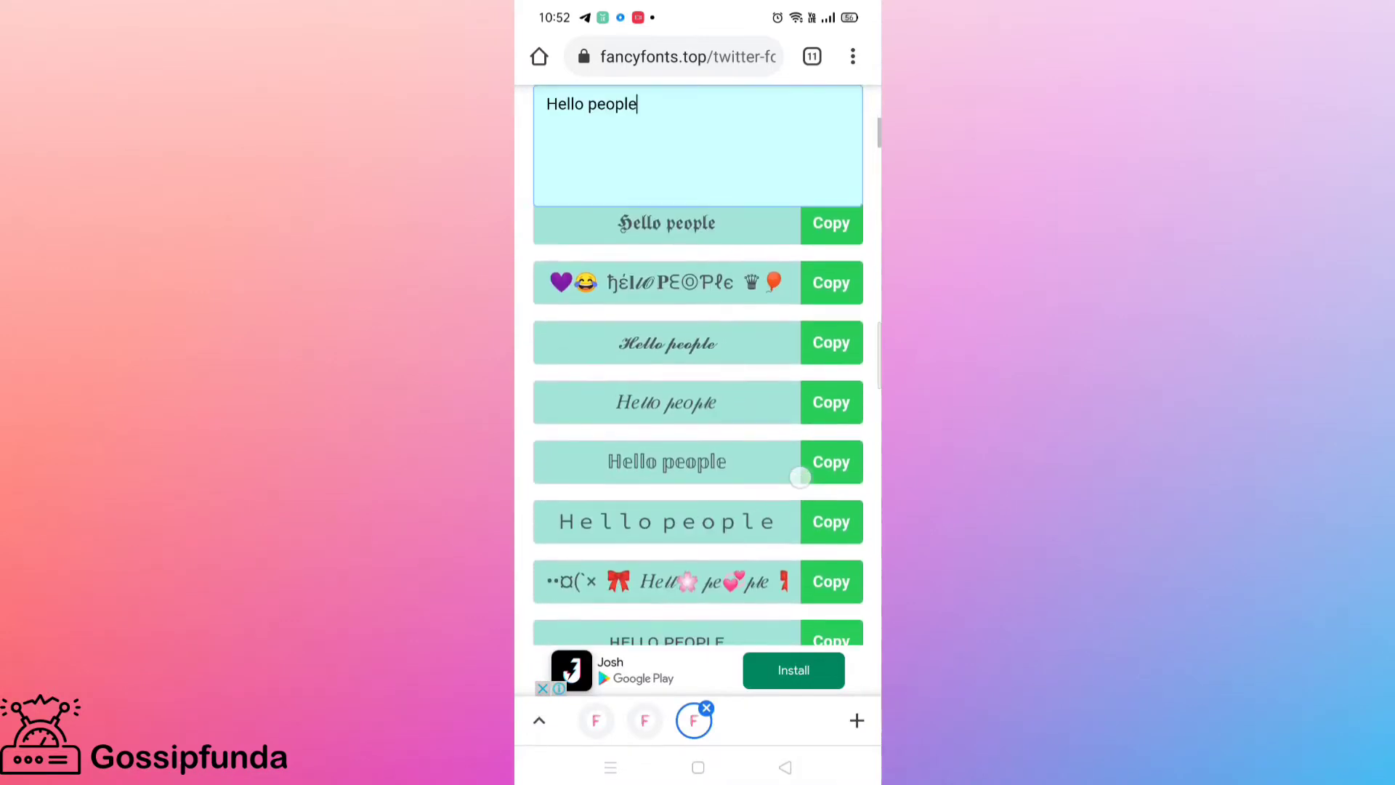
Copy the bold serif 'Hello people' variant from the styled results.
{"action": "scroll", "scroll_direction": "down", "scroll_amount": 3}
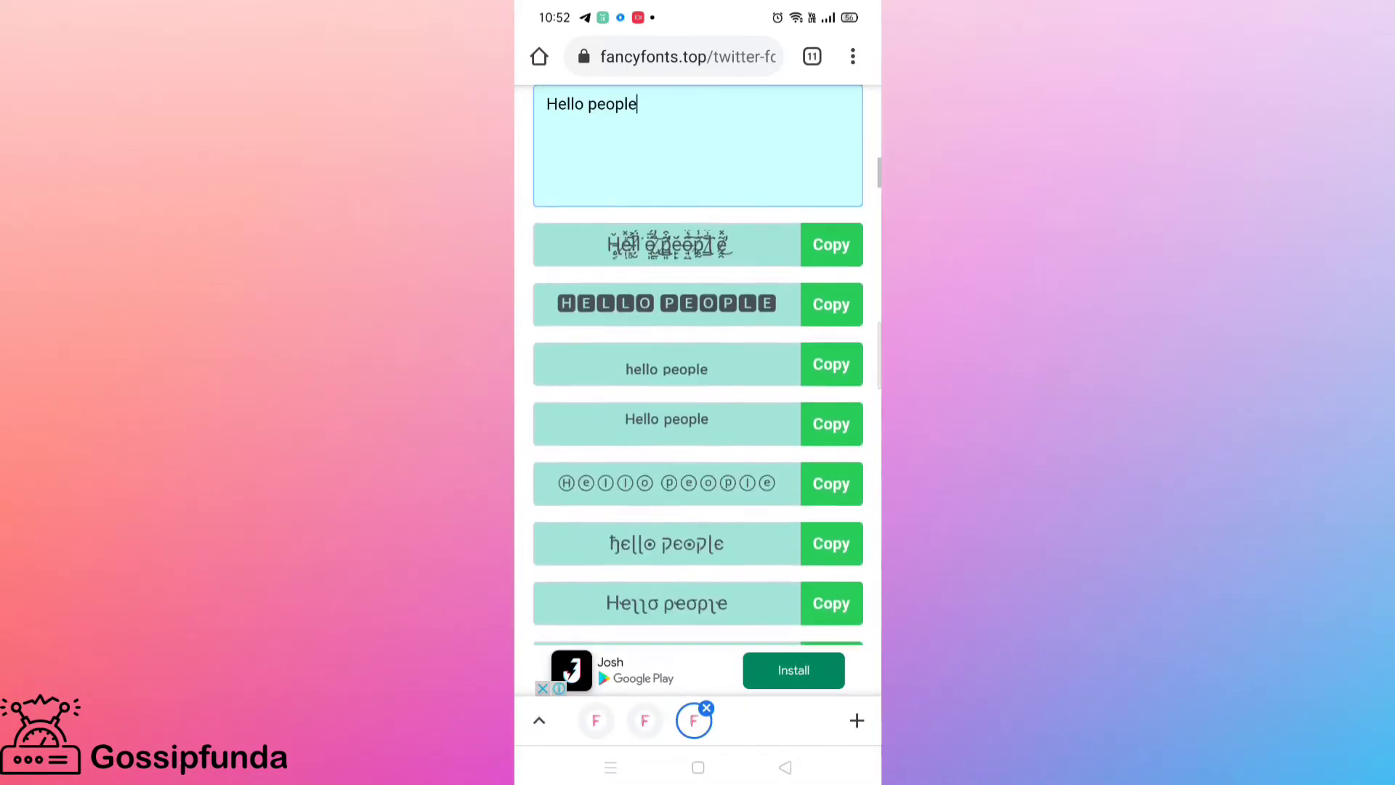
{"action": "scroll", "scroll_direction": "down", "scroll_amount": 3}
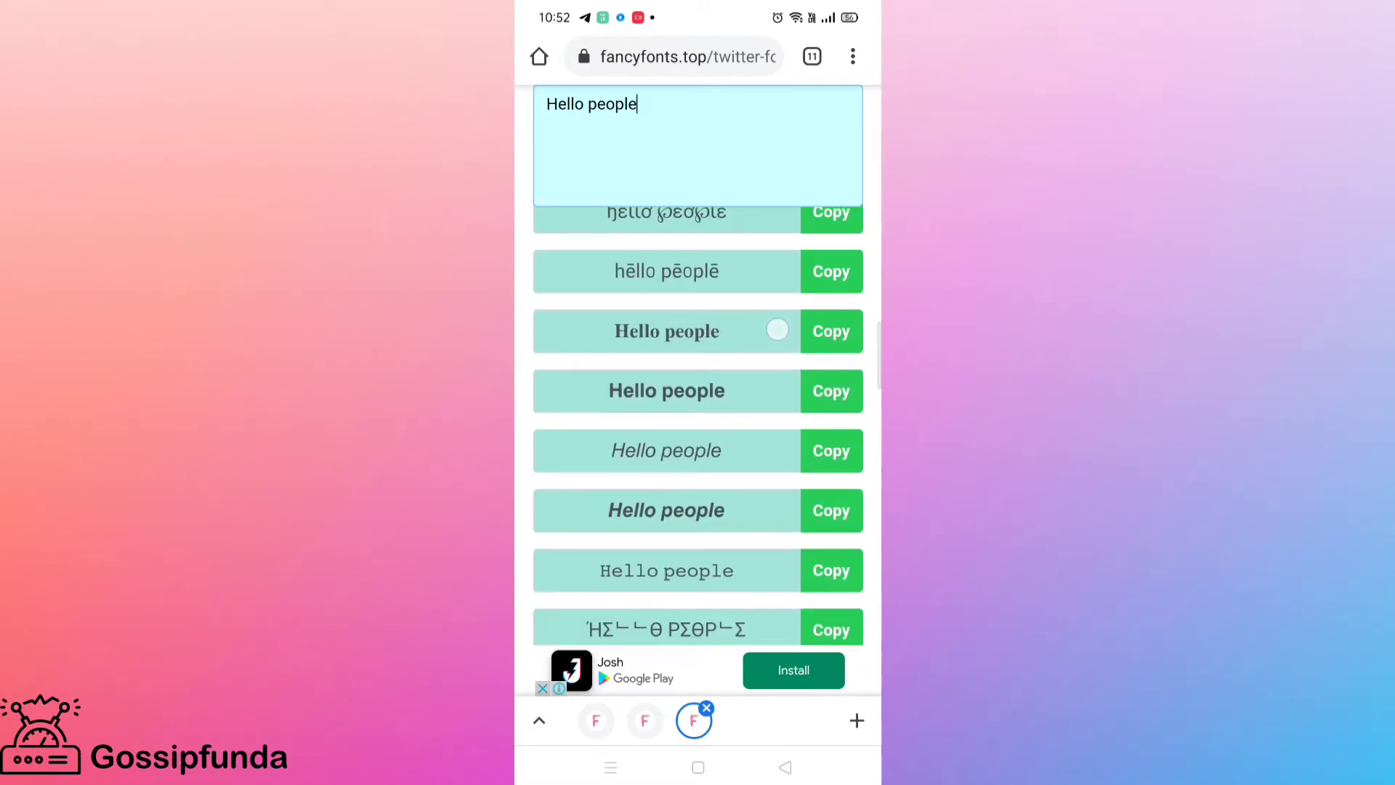
{"action": "left_click", "coordinate": [829, 331]}
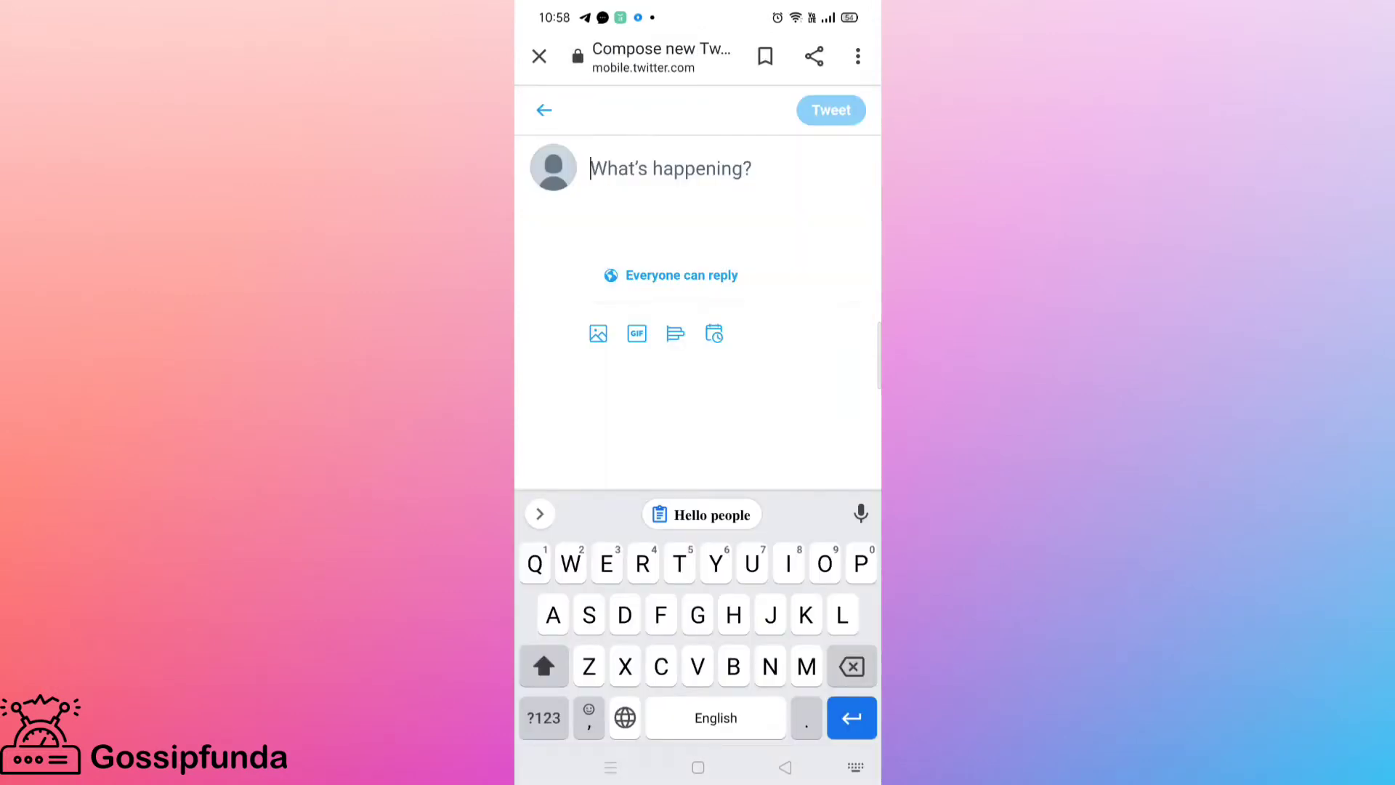
Paste the copied bold 'Hello people' into the new tweet draft.
{"action": "left_click", "coordinate": [700, 513]}
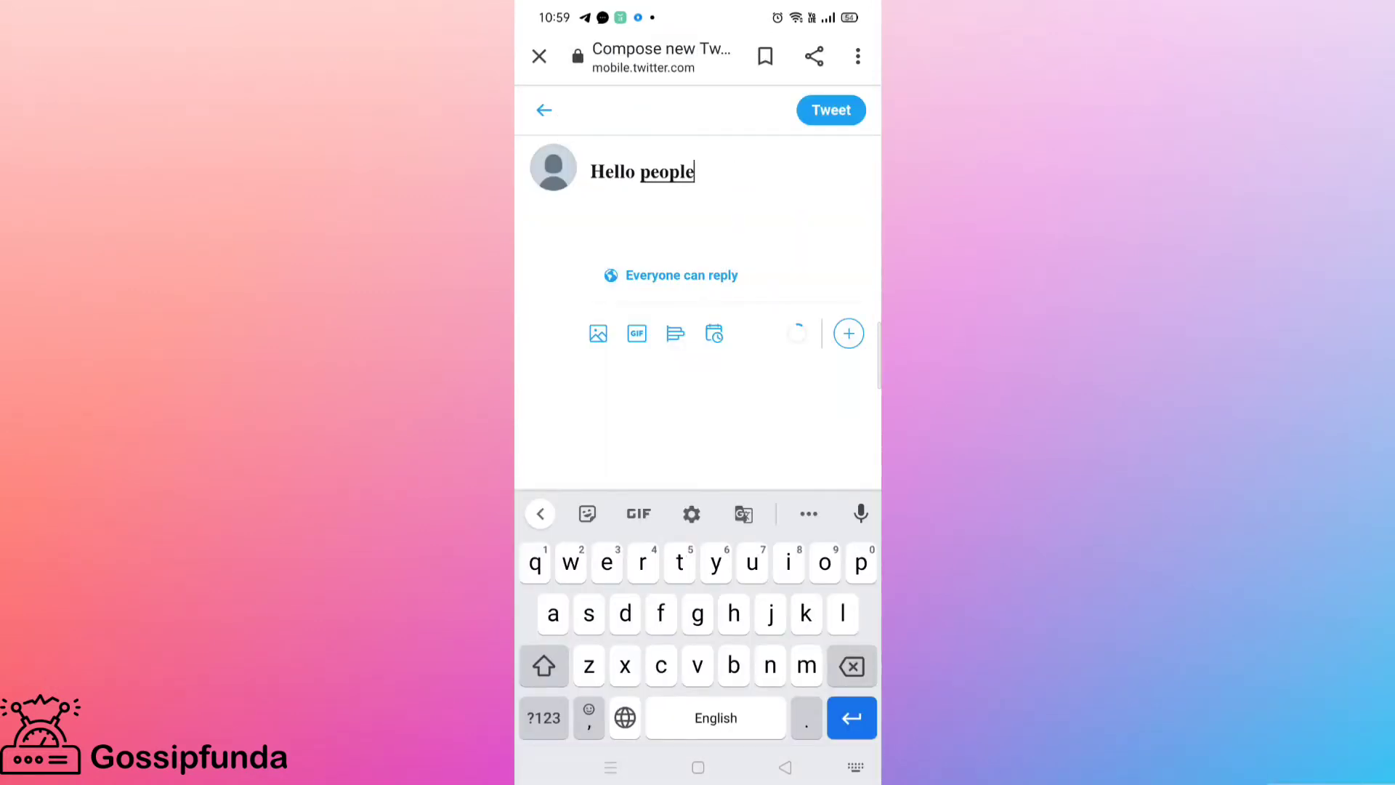
{"action": "key", "text": "enter"}
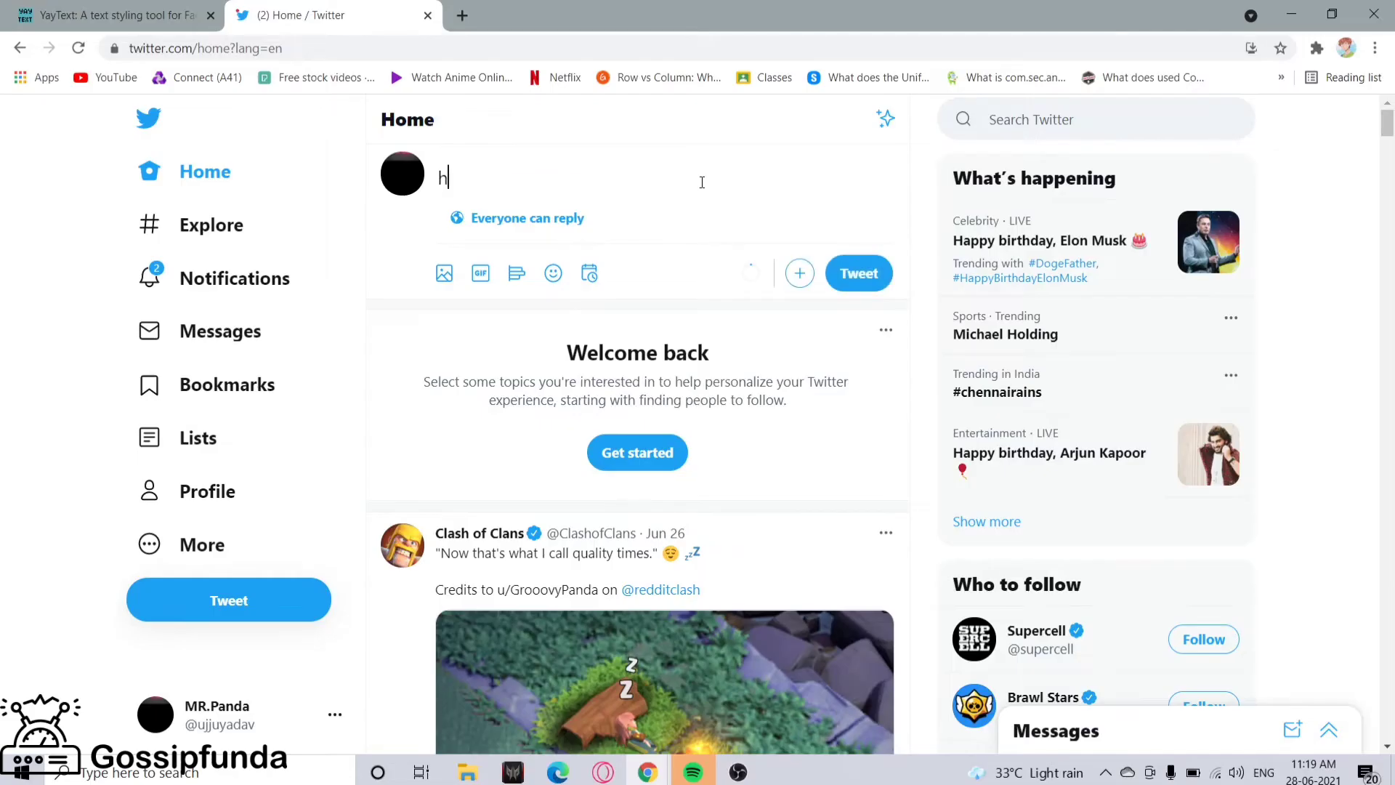
Write 'hello' then 'this is your bold text' on a second line in the draft.
{"action": "type", "text": "e"}
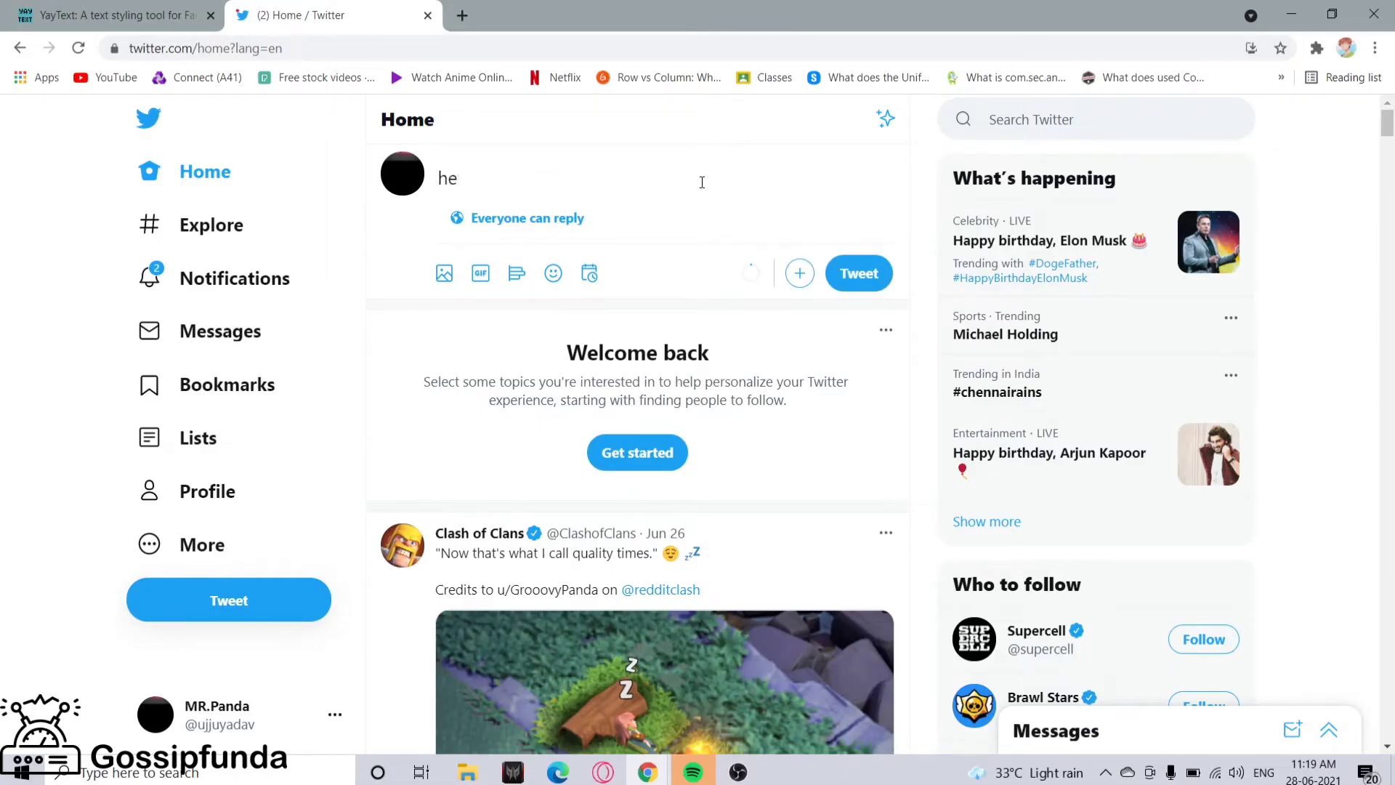
{"action": "type", "text": "llo"}
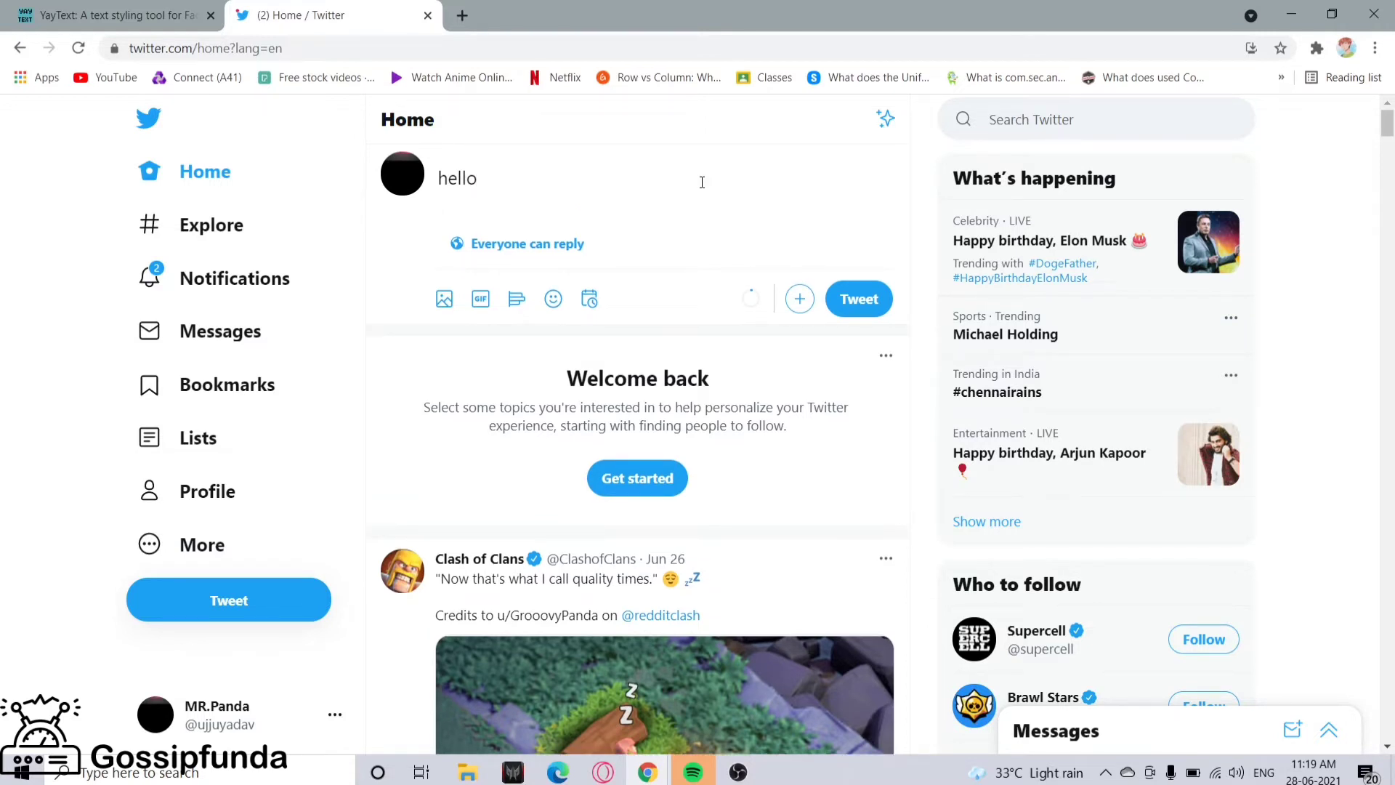
{"action": "type", "text": "this"}
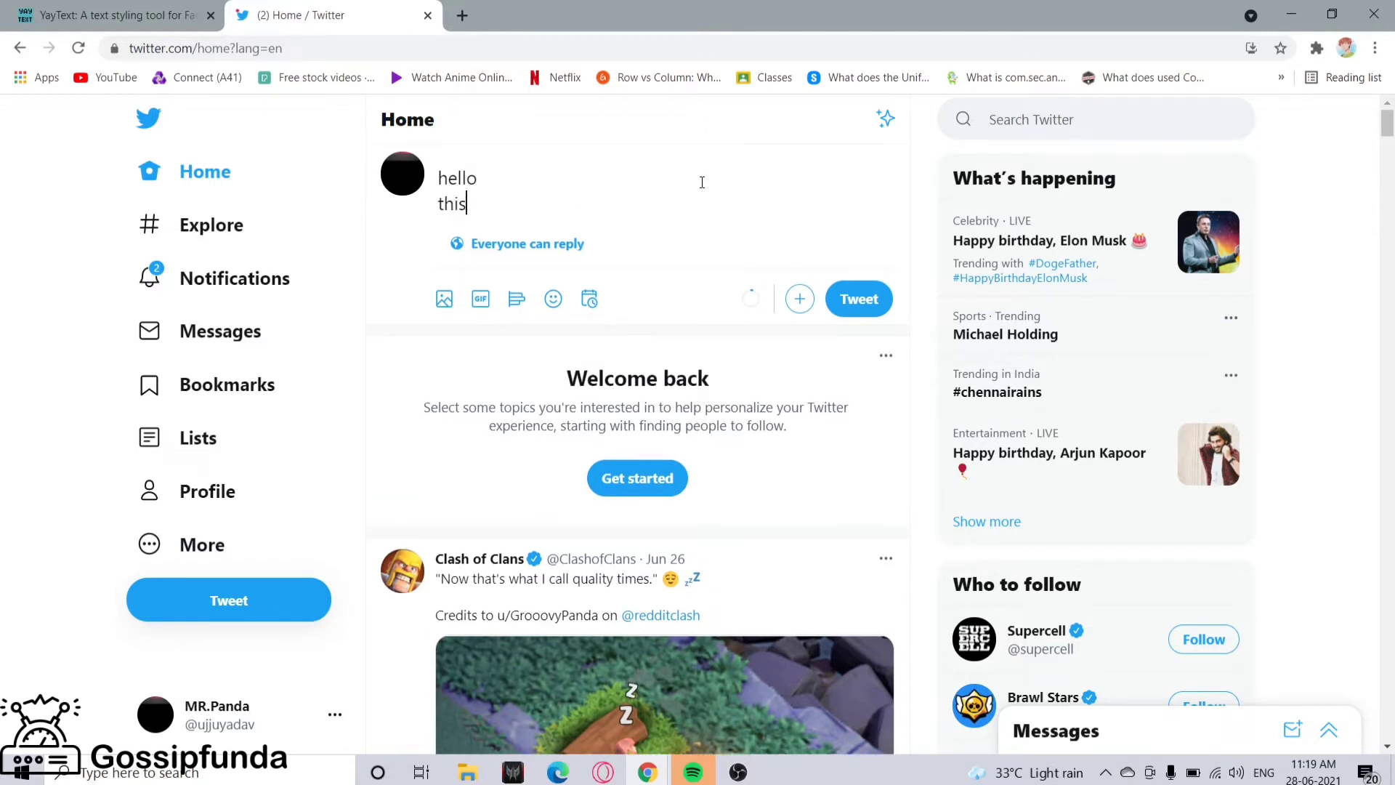
{"action": "type", "text": "is you"}
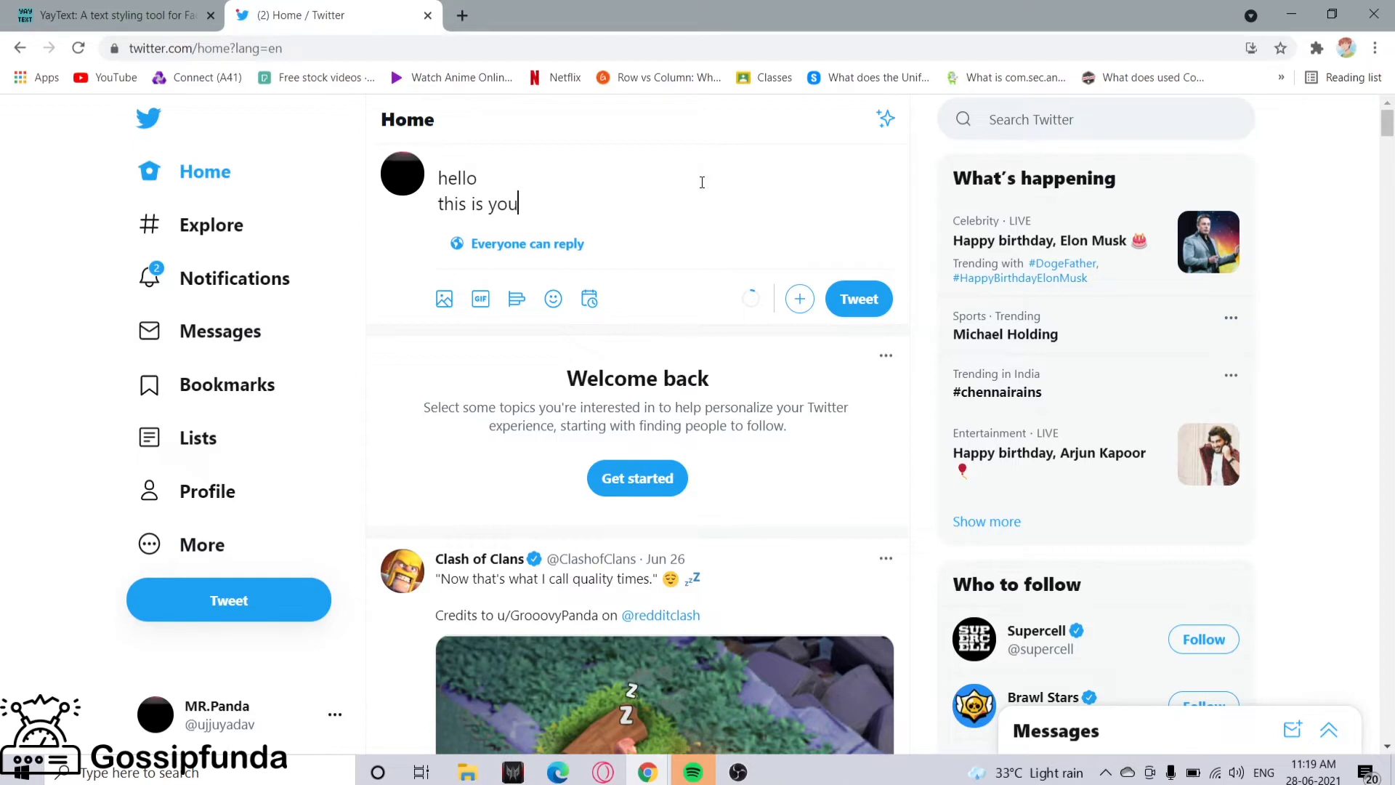
{"action": "type", "text": "r bold text"}
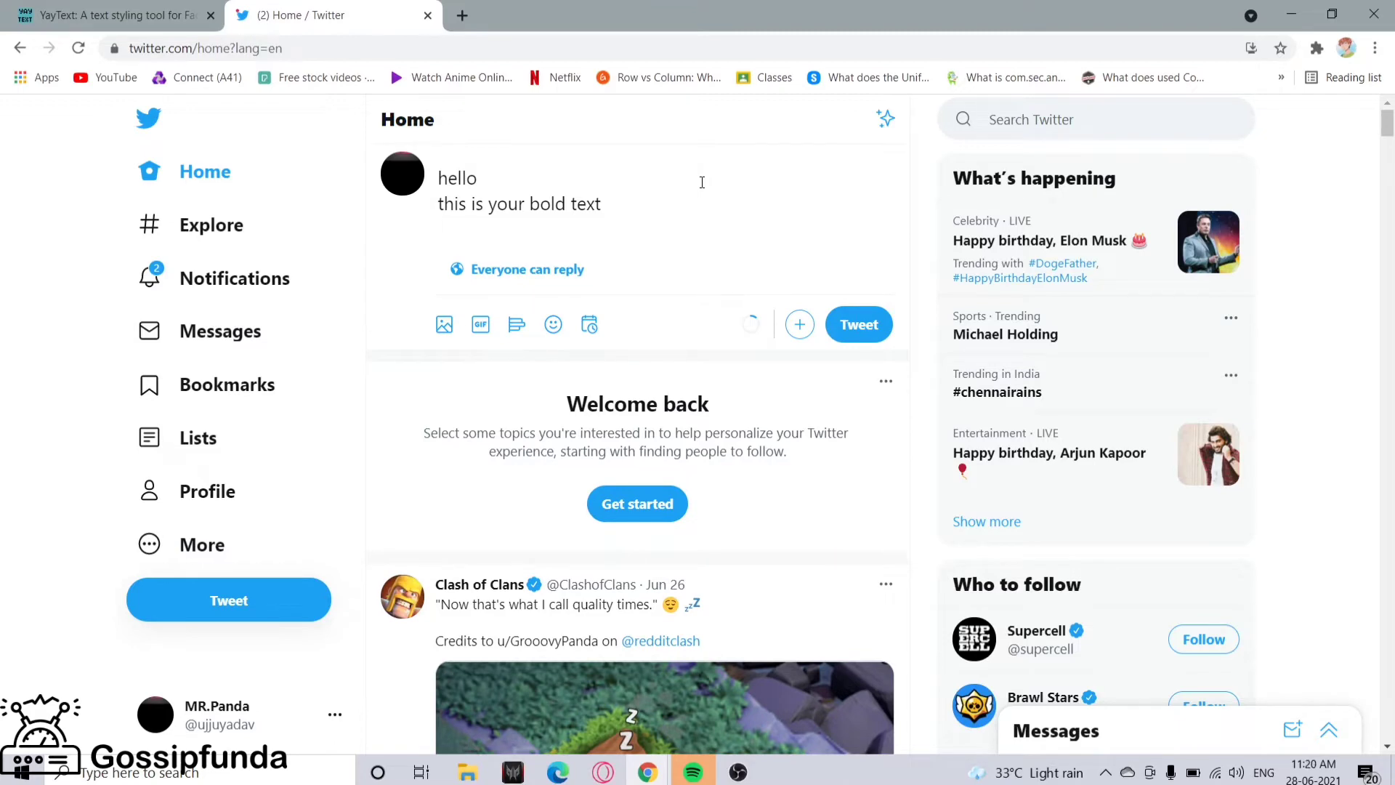
{"action": "mouse_move", "coordinate": [646, 771]}
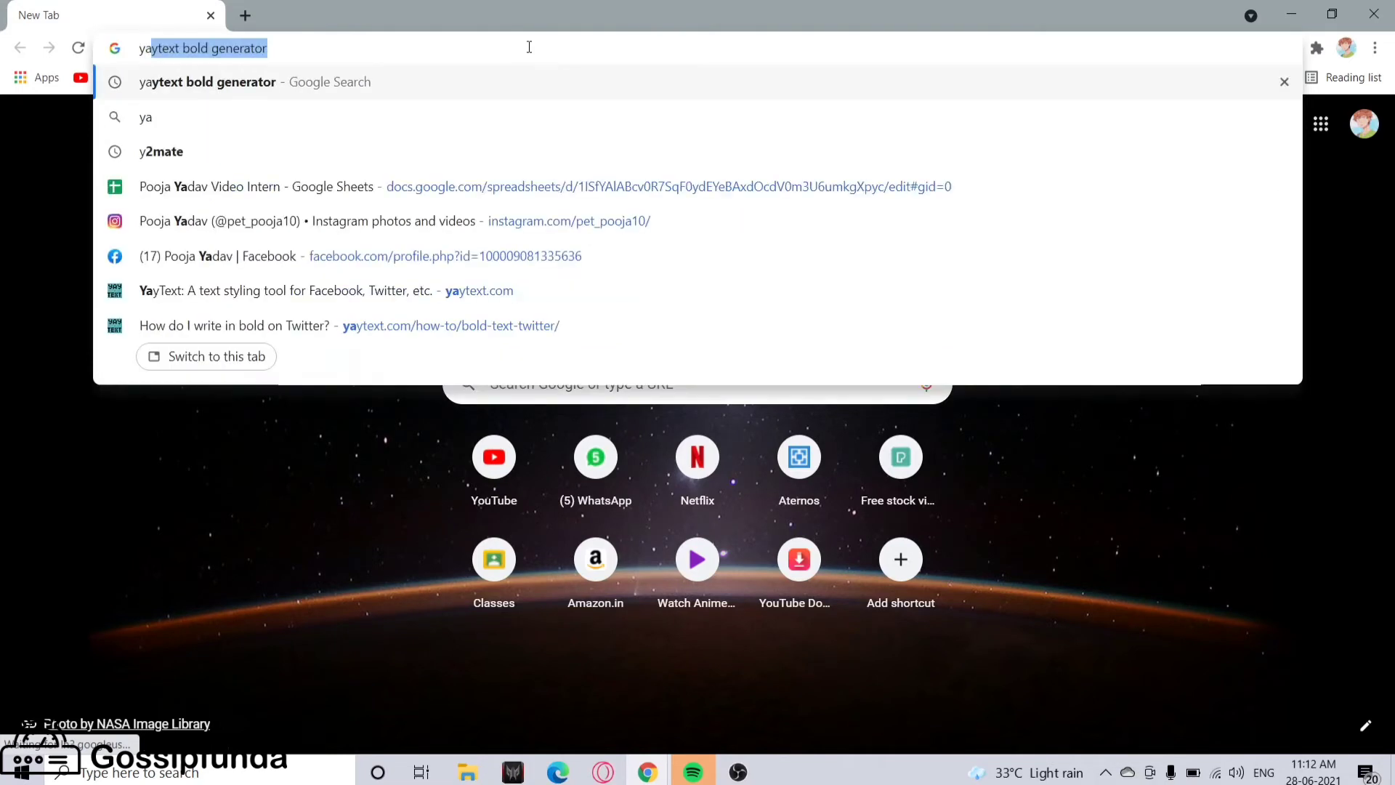
Search Google for 'yaytext bold generator' and land on the YayText styling tool.
{"action": "type", "text": "yaytxt"}
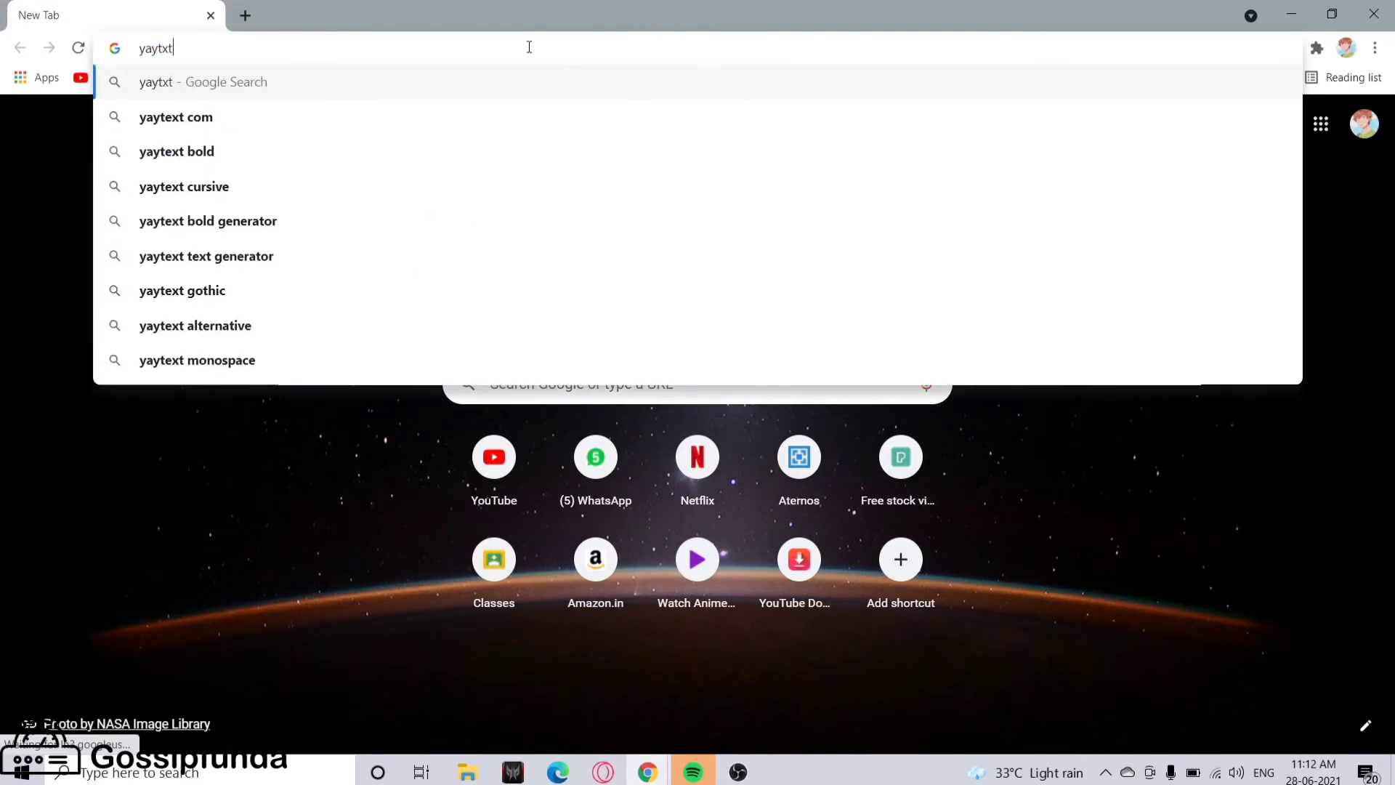
{"action": "key", "text": "Backspace"}
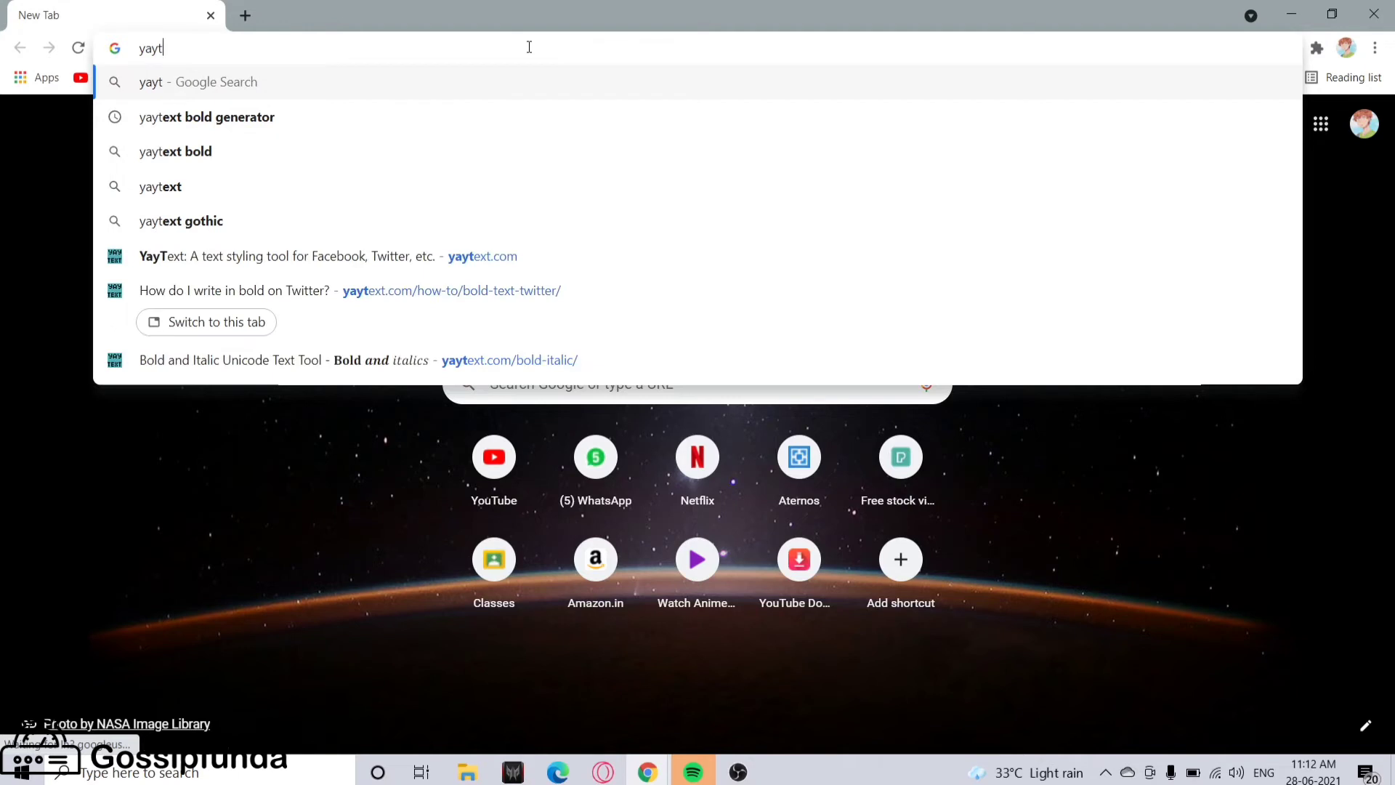
{"action": "mouse_move", "coordinate": [281, 116]}
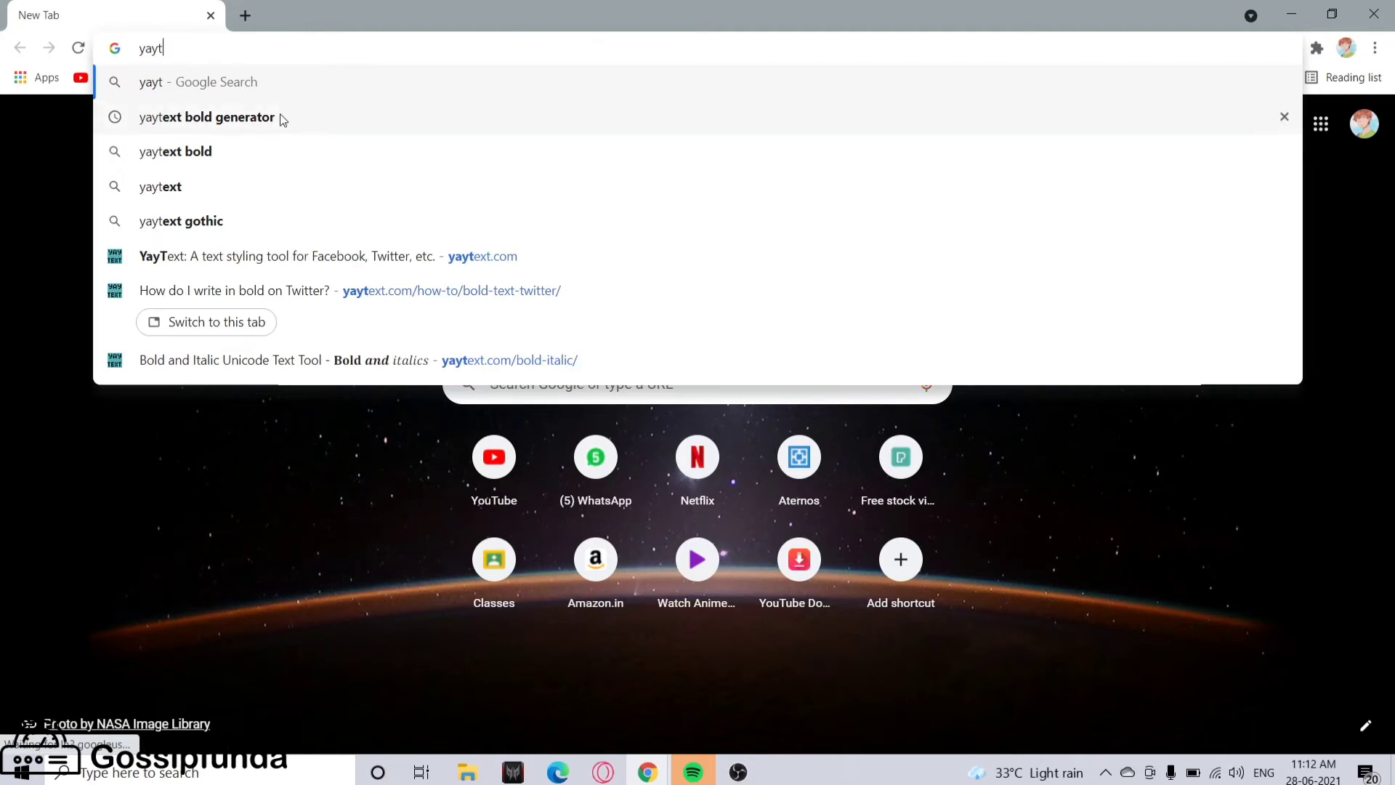
{"action": "left_click", "coordinate": [206, 116]}
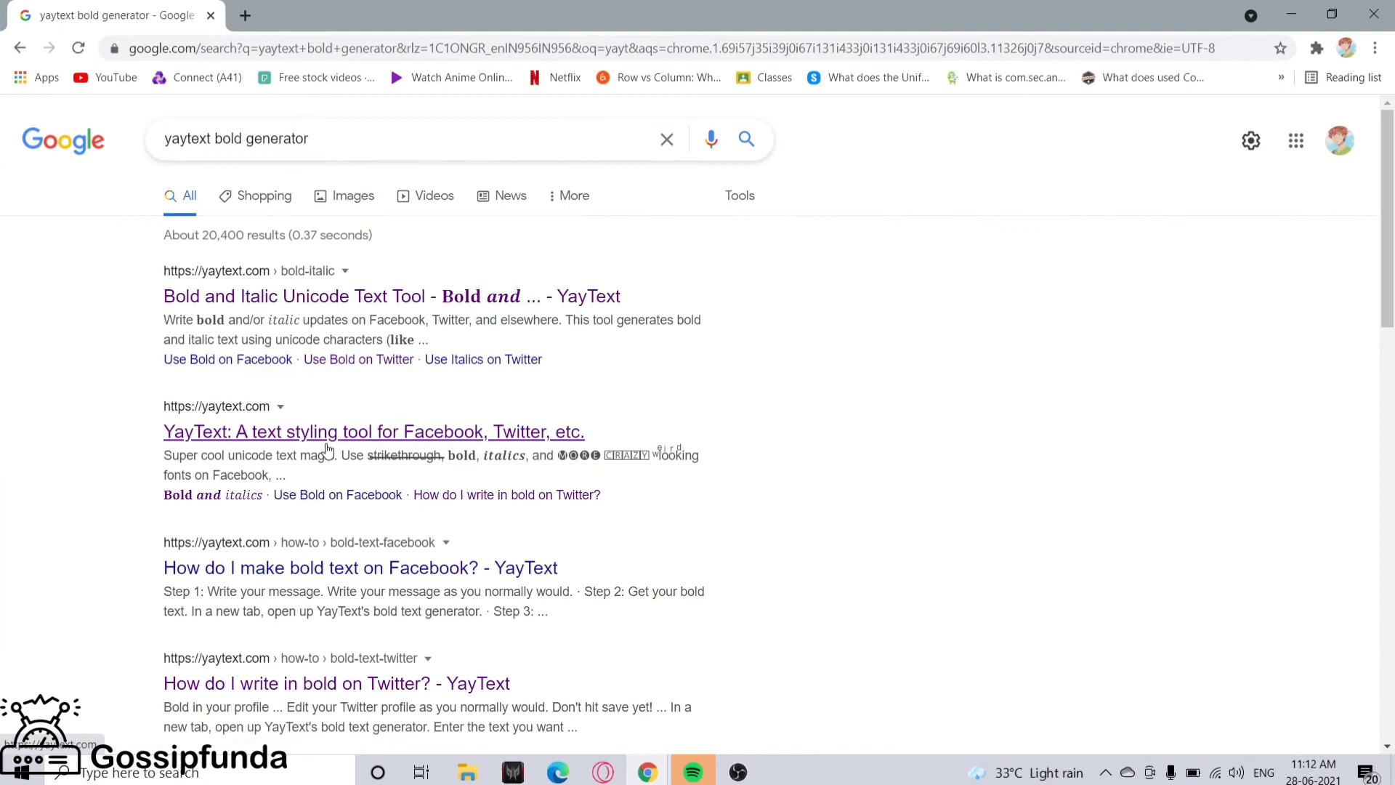
{"action": "left_click", "coordinate": [373, 432]}
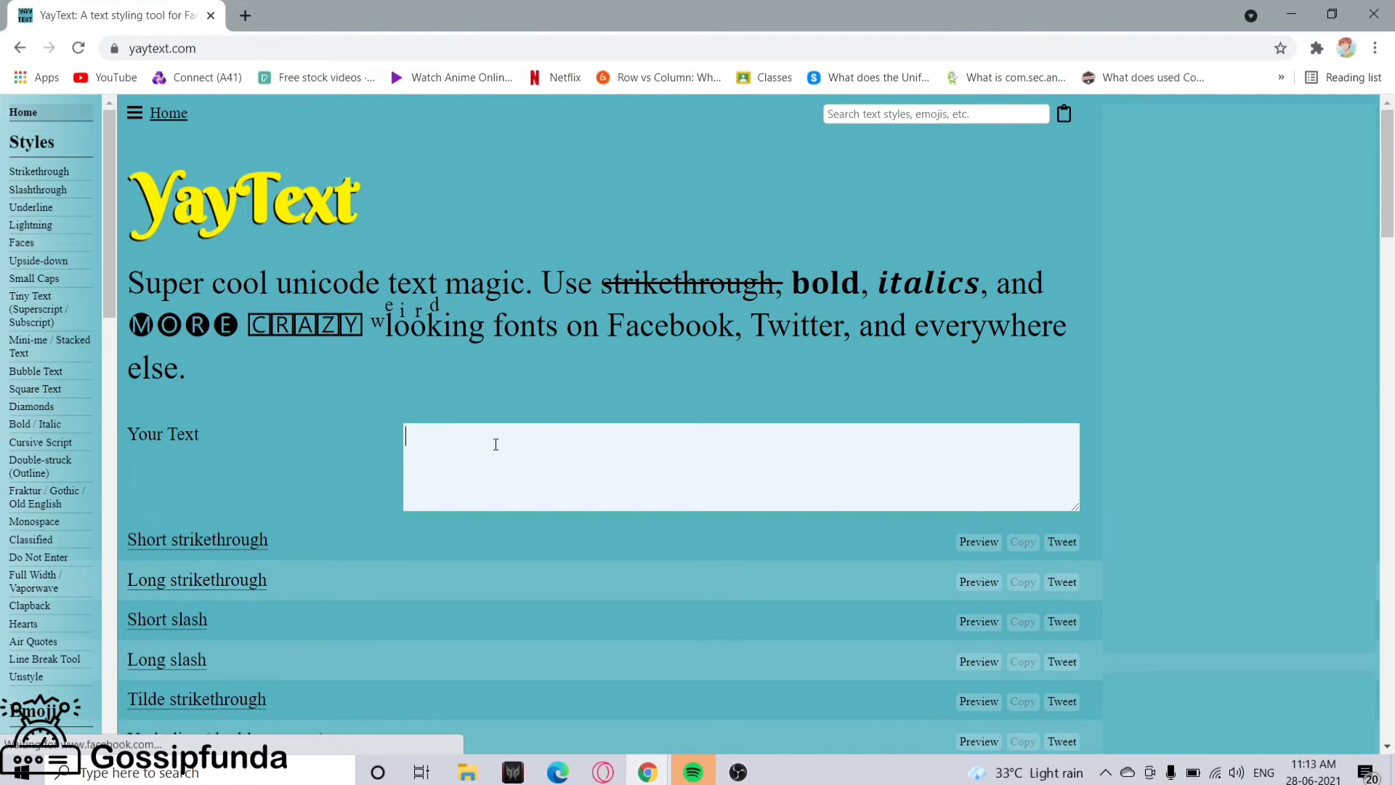
Enter 'hello people' in YayText and copy its Bold (serif) version.
{"action": "type", "text": "helllo pe"}
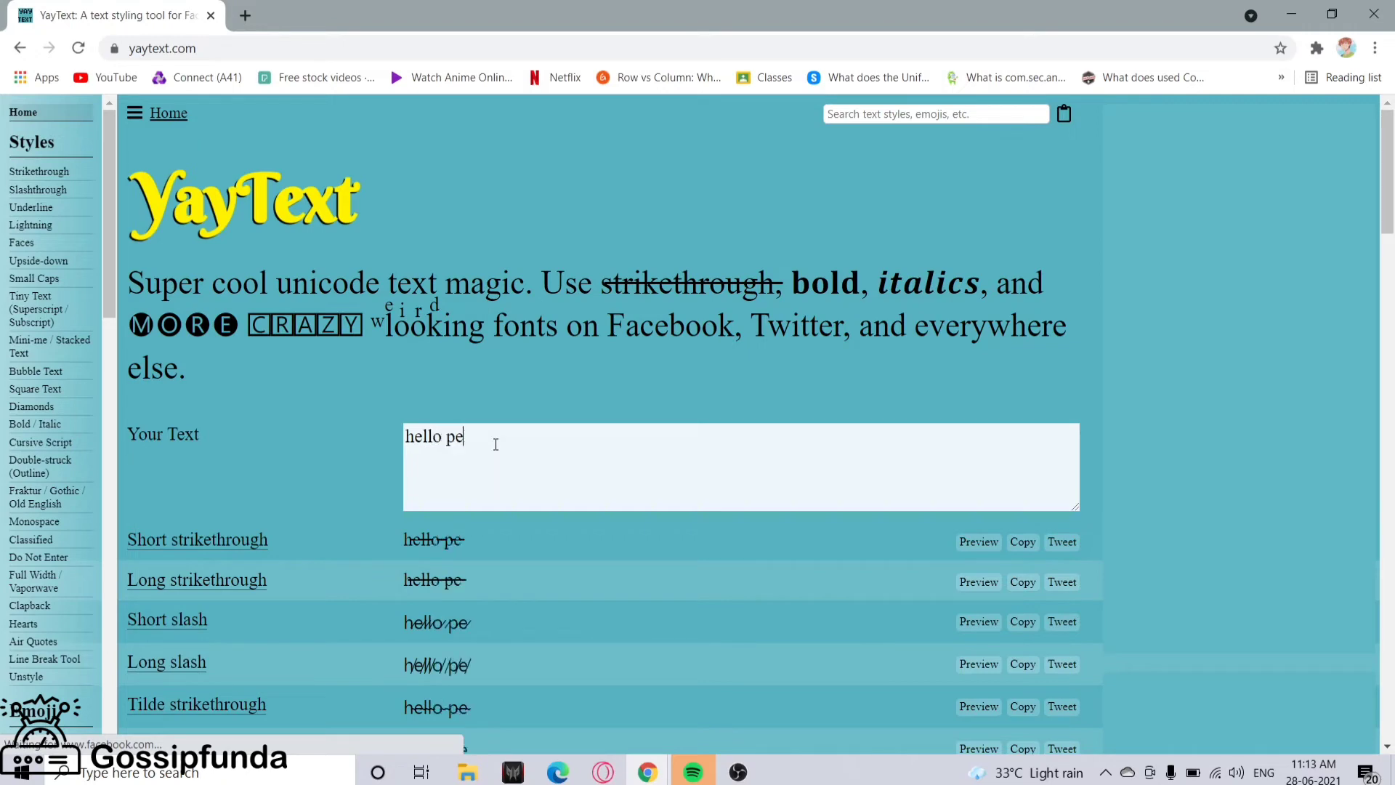
{"action": "type", "text": "ople"}
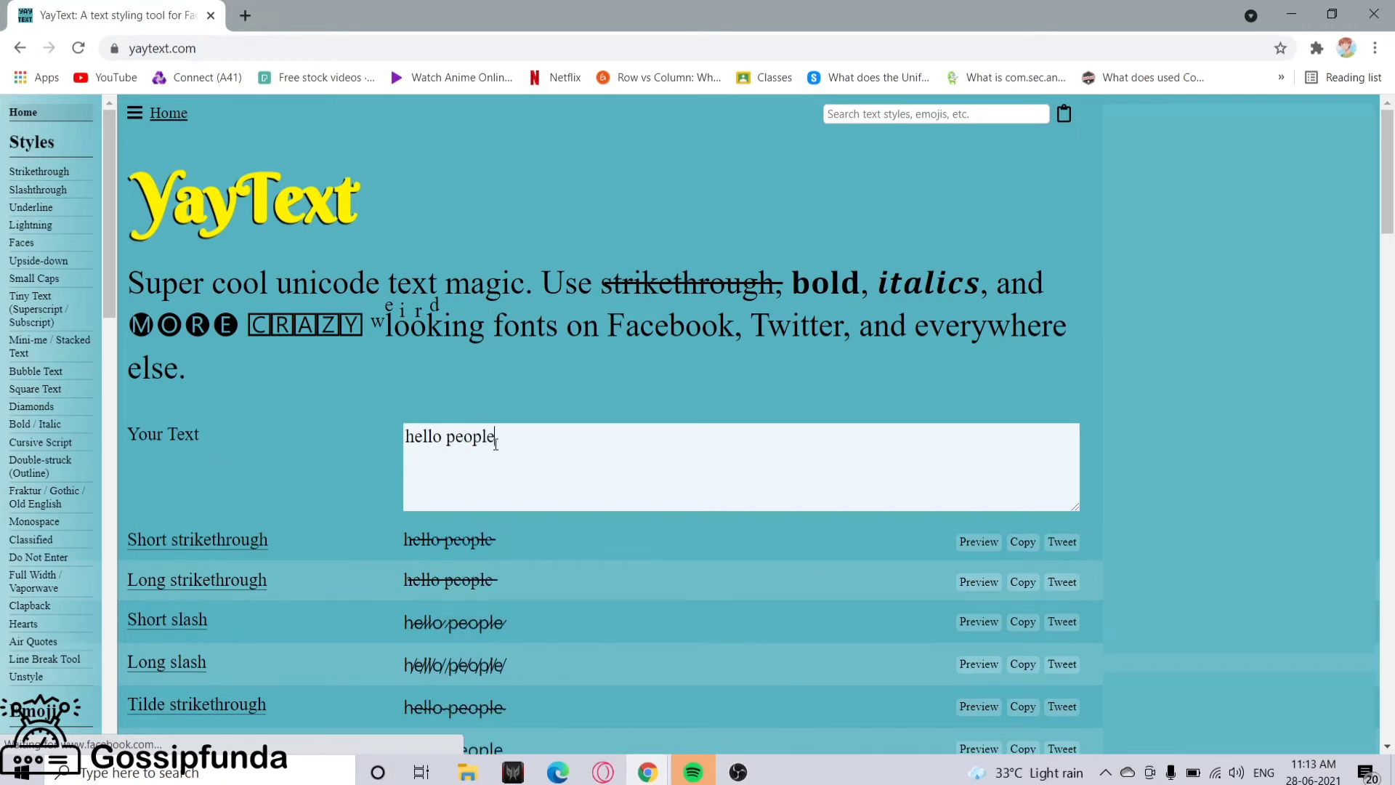
{"action": "scroll", "scroll_direction": "down", "scroll_amount": 3}
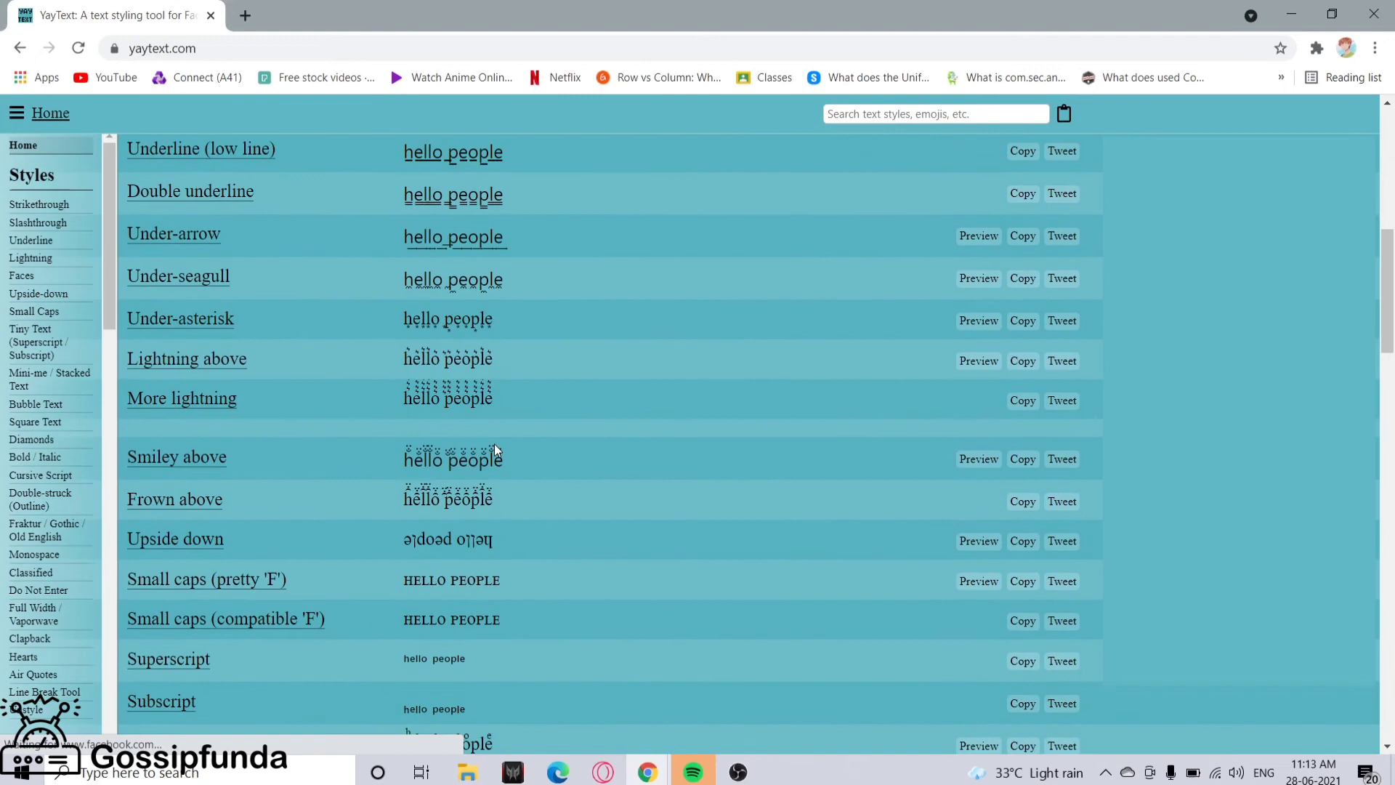
{"action": "scroll", "scroll_direction": "down", "scroll_amount": 3}
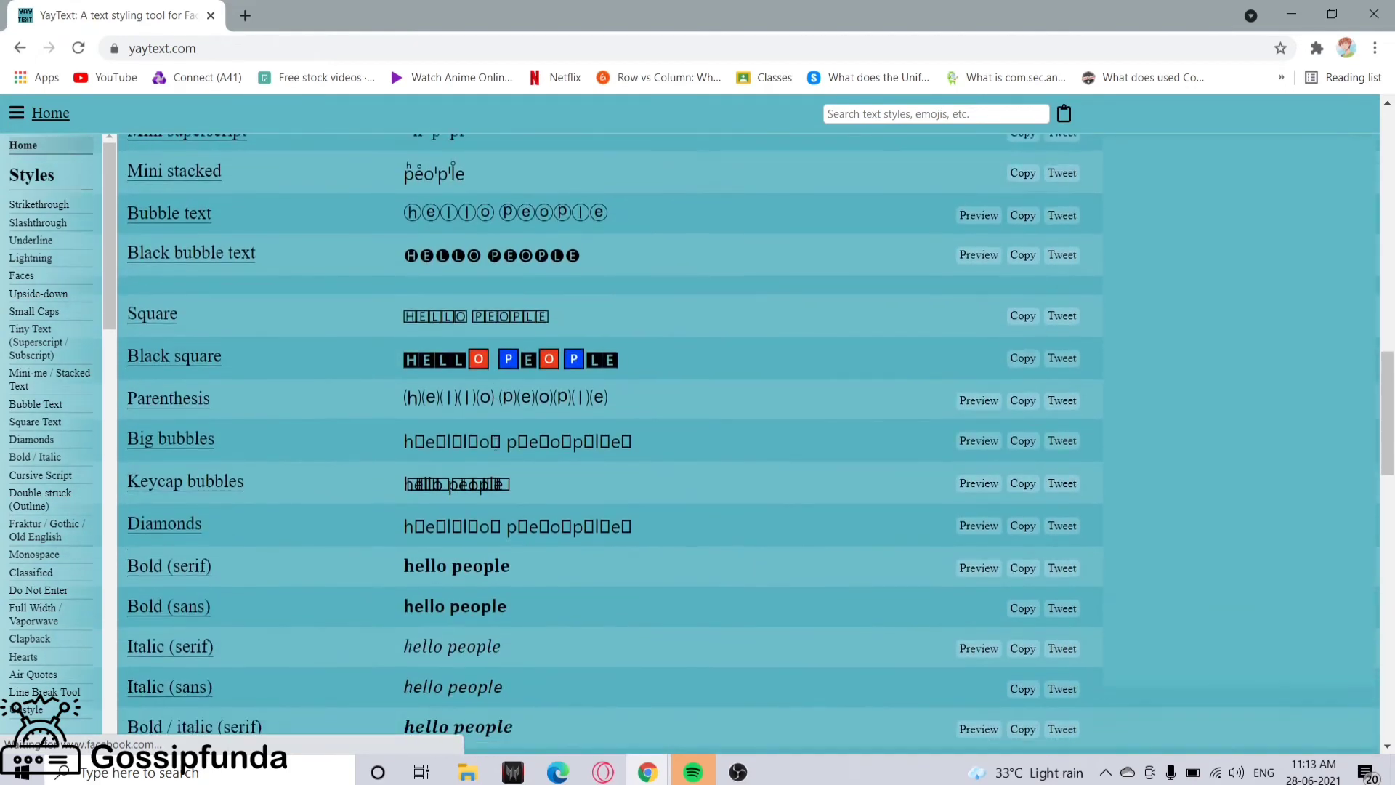
{"action": "scroll", "scroll_direction": "down", "scroll_amount": 3}
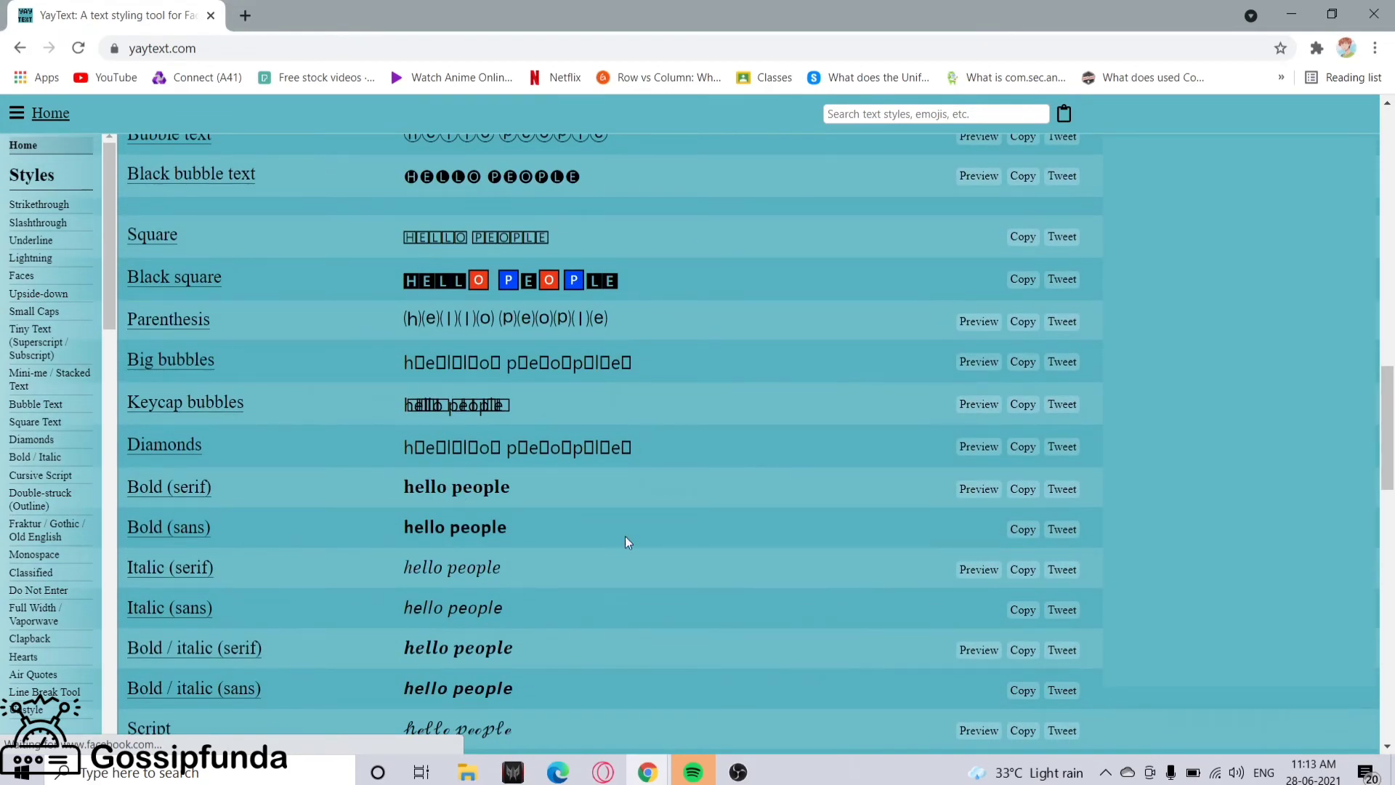
{"action": "mouse_move", "coordinate": [1021, 488]}
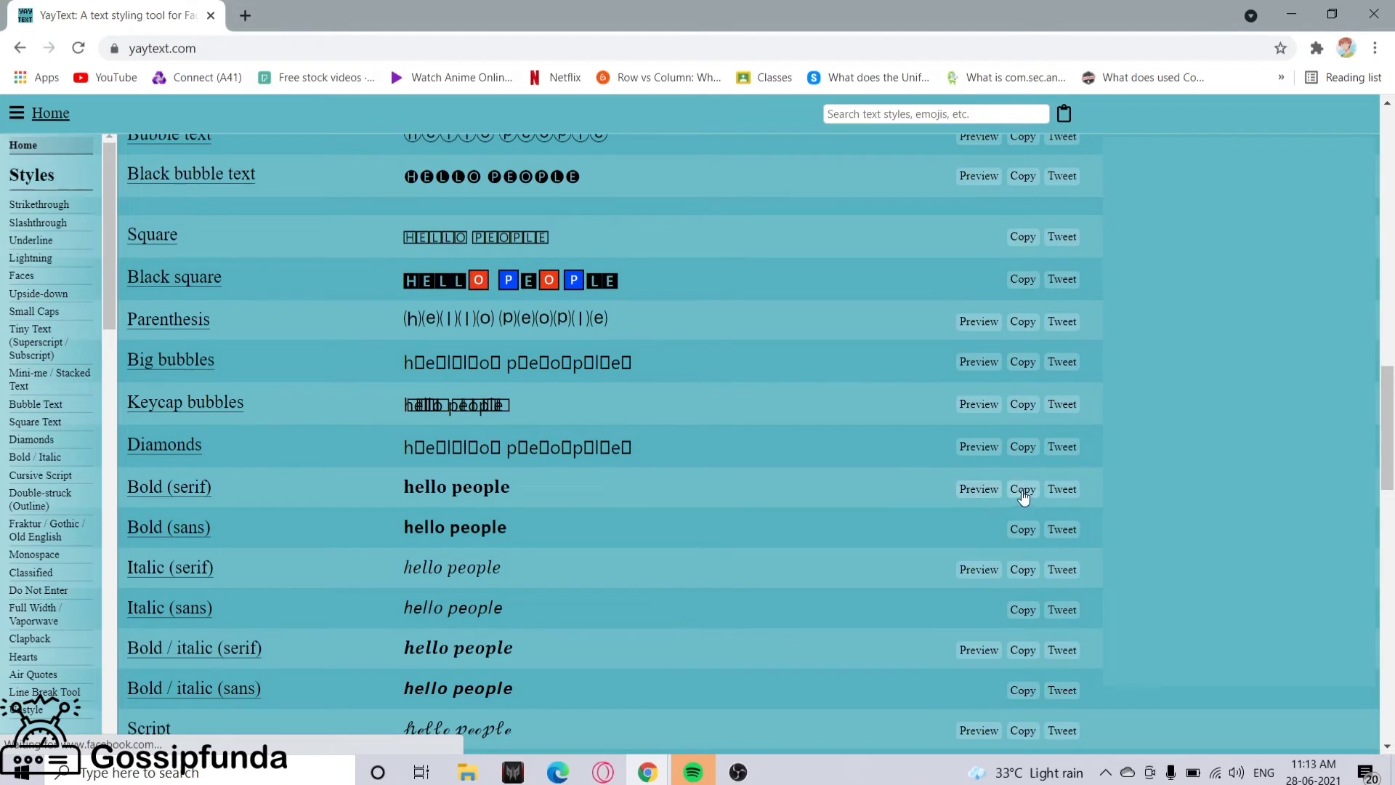
{"action": "left_click", "coordinate": [1021, 488]}
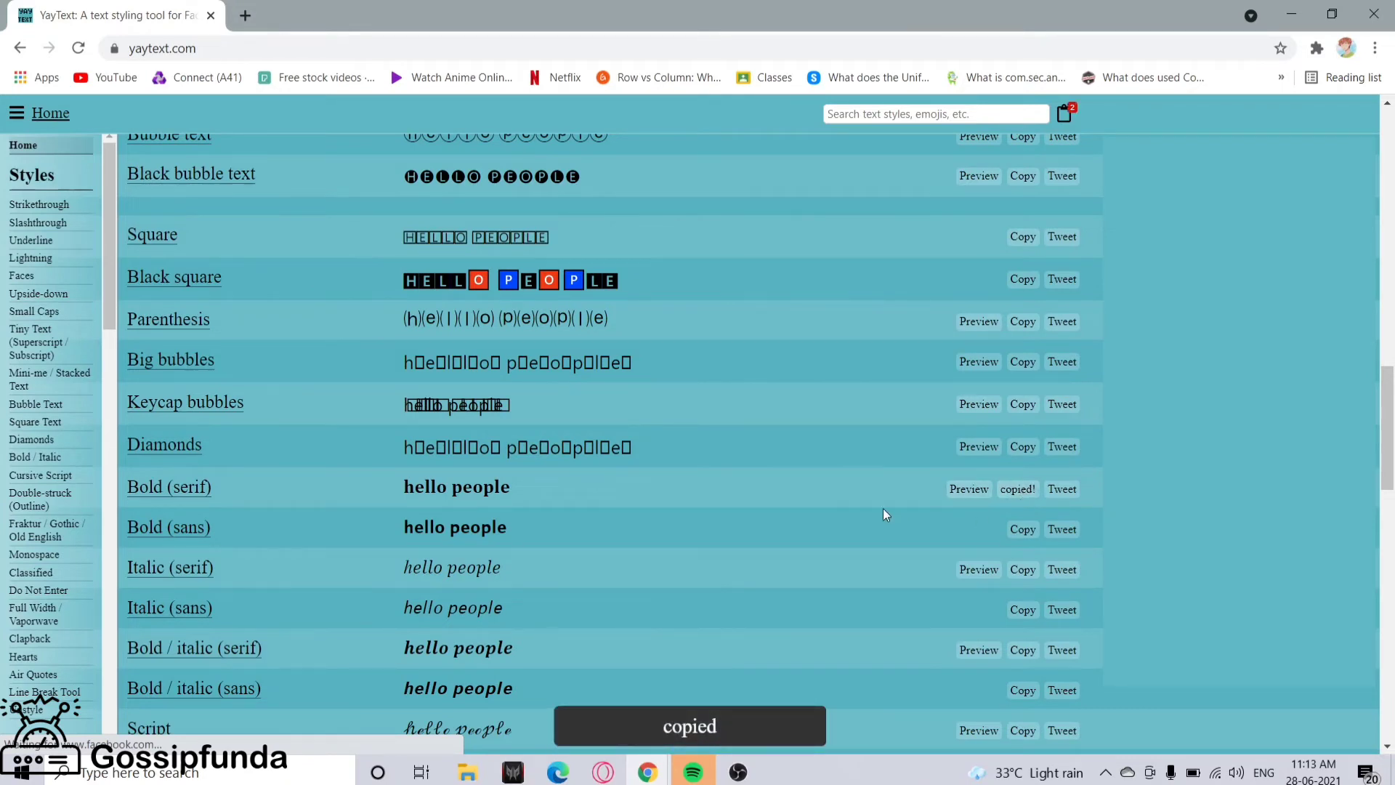
{"action": "mouse_move", "coordinate": [245, 14]}
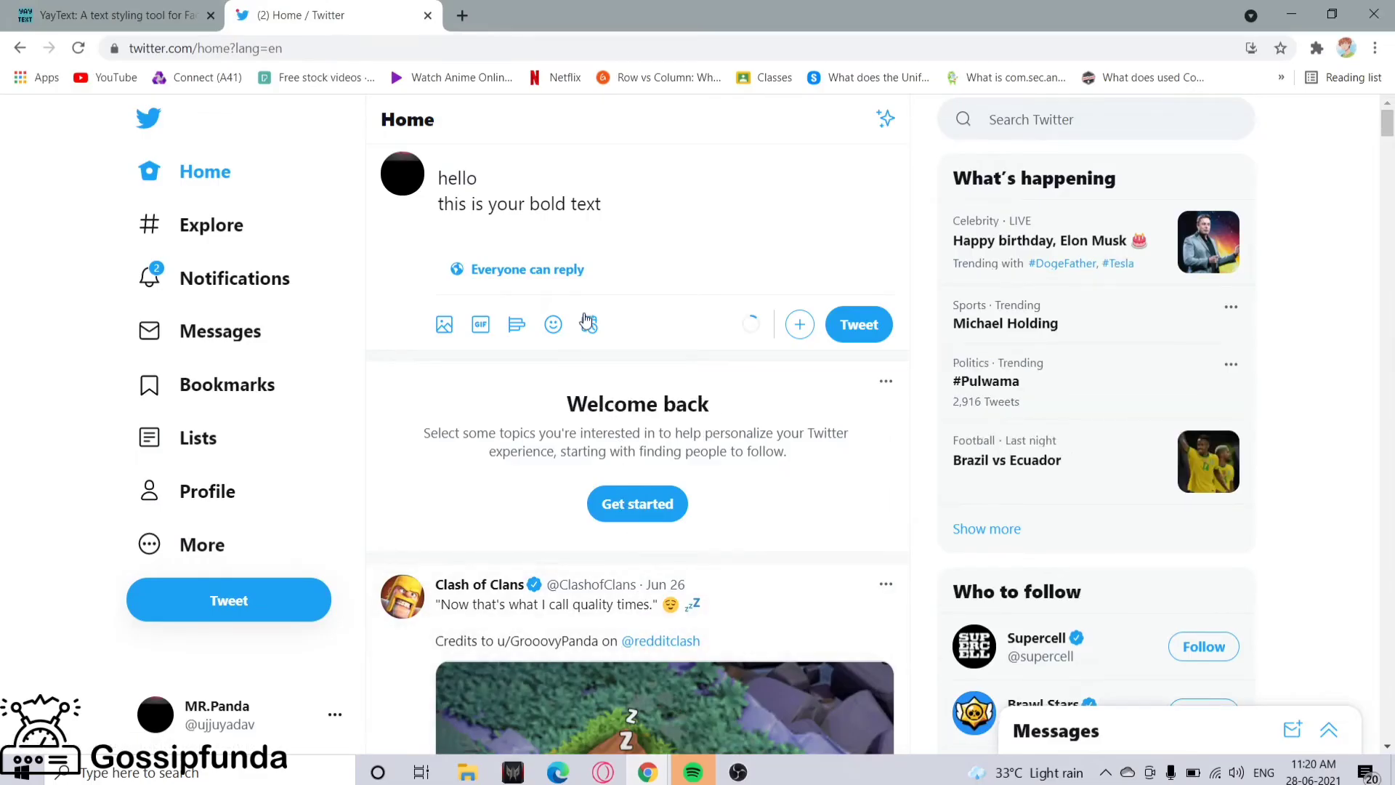
{"action": "mouse_move", "coordinate": [409, 245]}
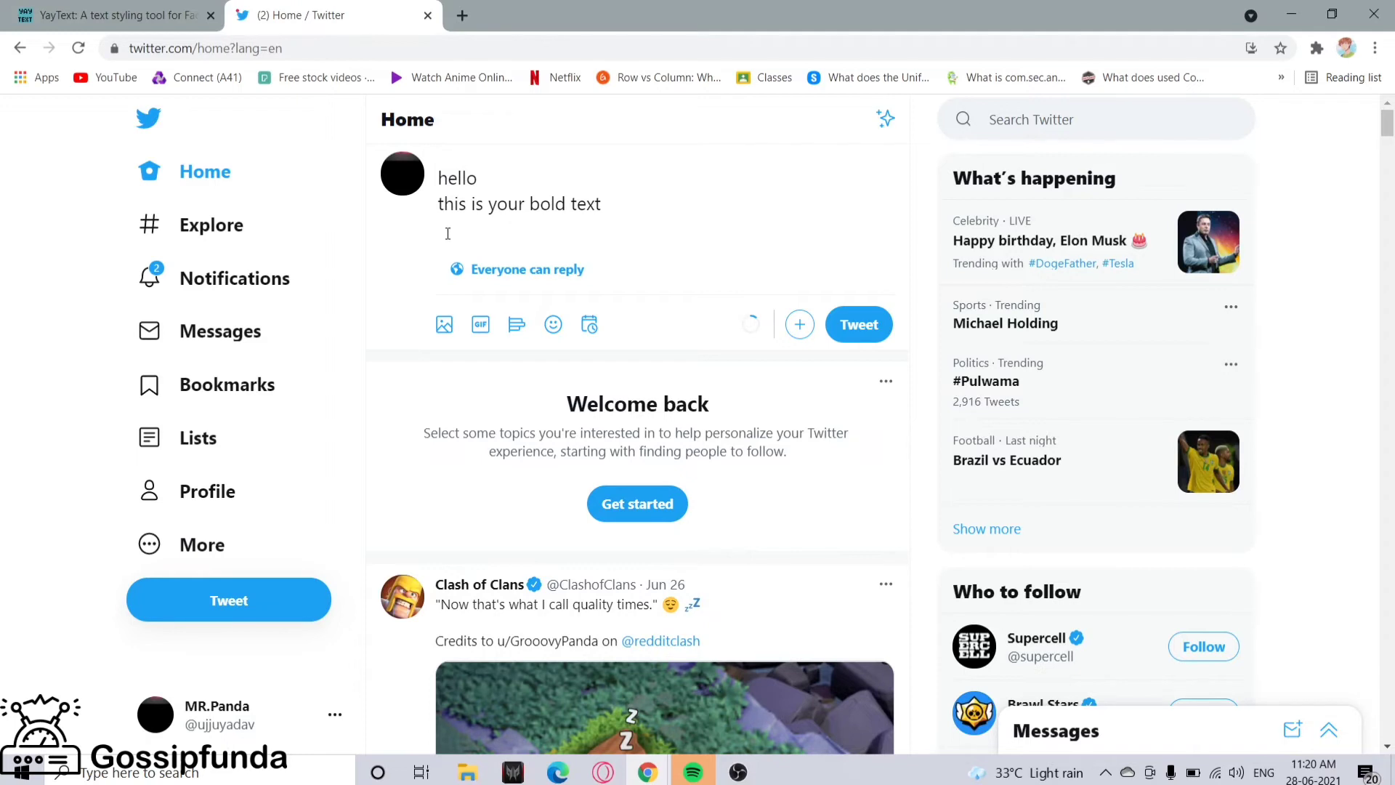
Paste the bold 'hello people' as a third line in the tweet and select it.
{"action": "right_click", "coordinate": [448, 232]}
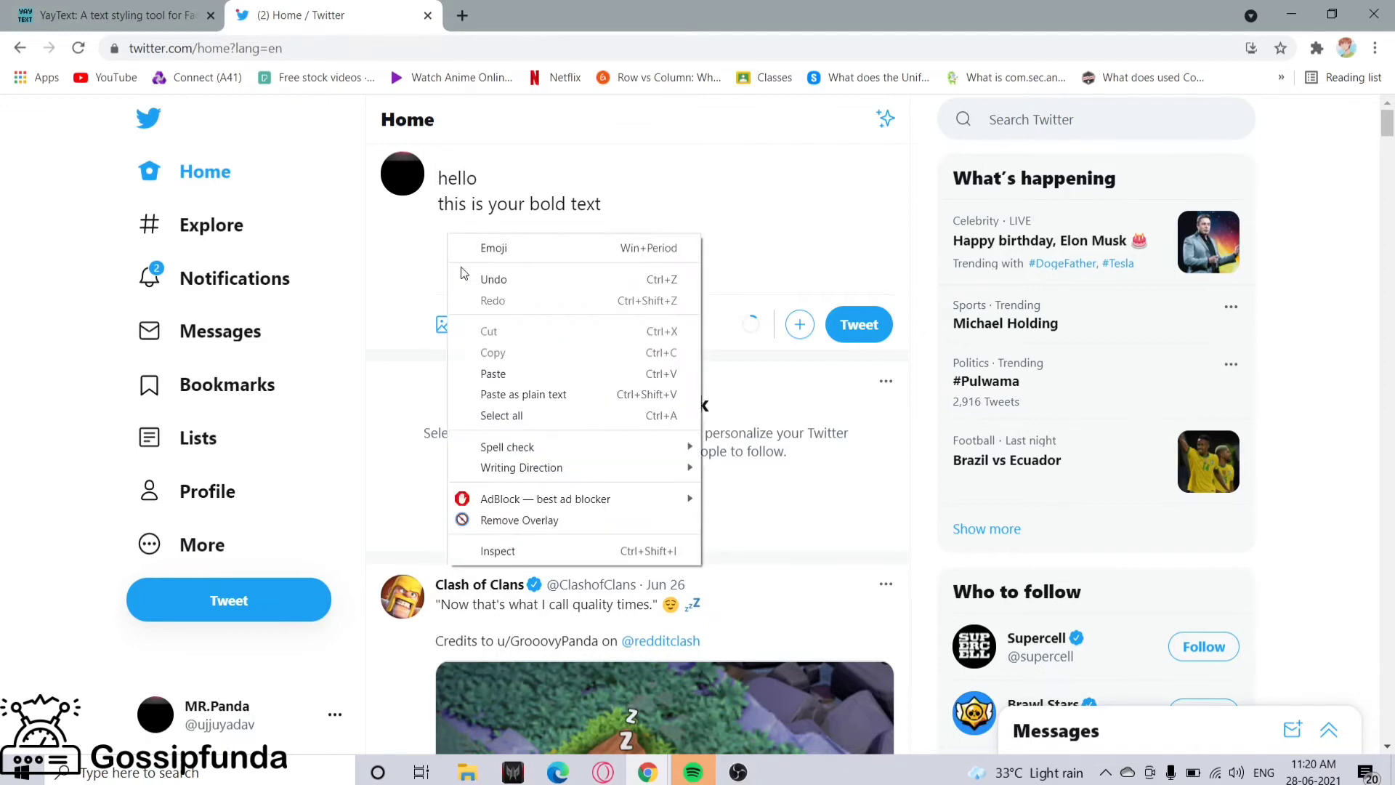
{"action": "mouse_move", "coordinate": [499, 374]}
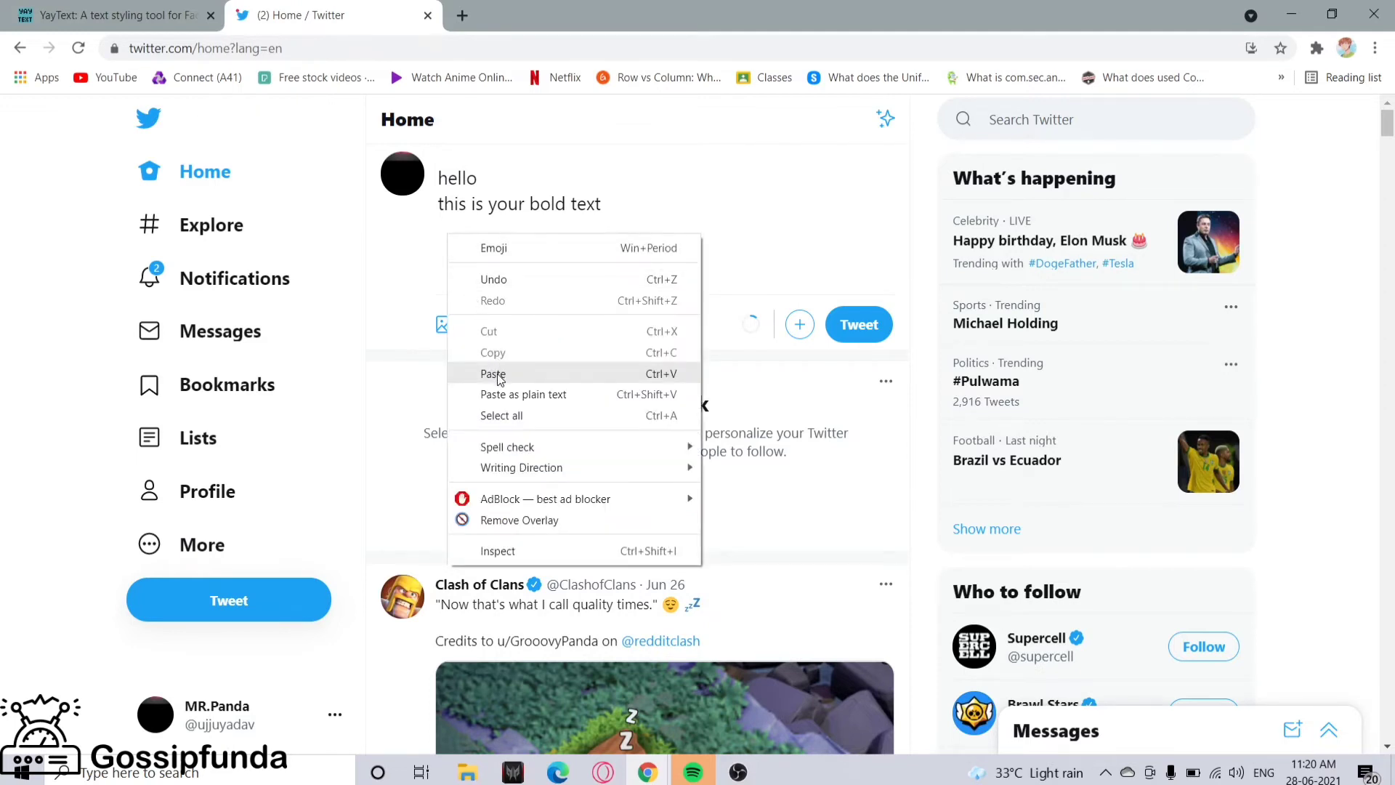
{"action": "left_click", "coordinate": [492, 373]}
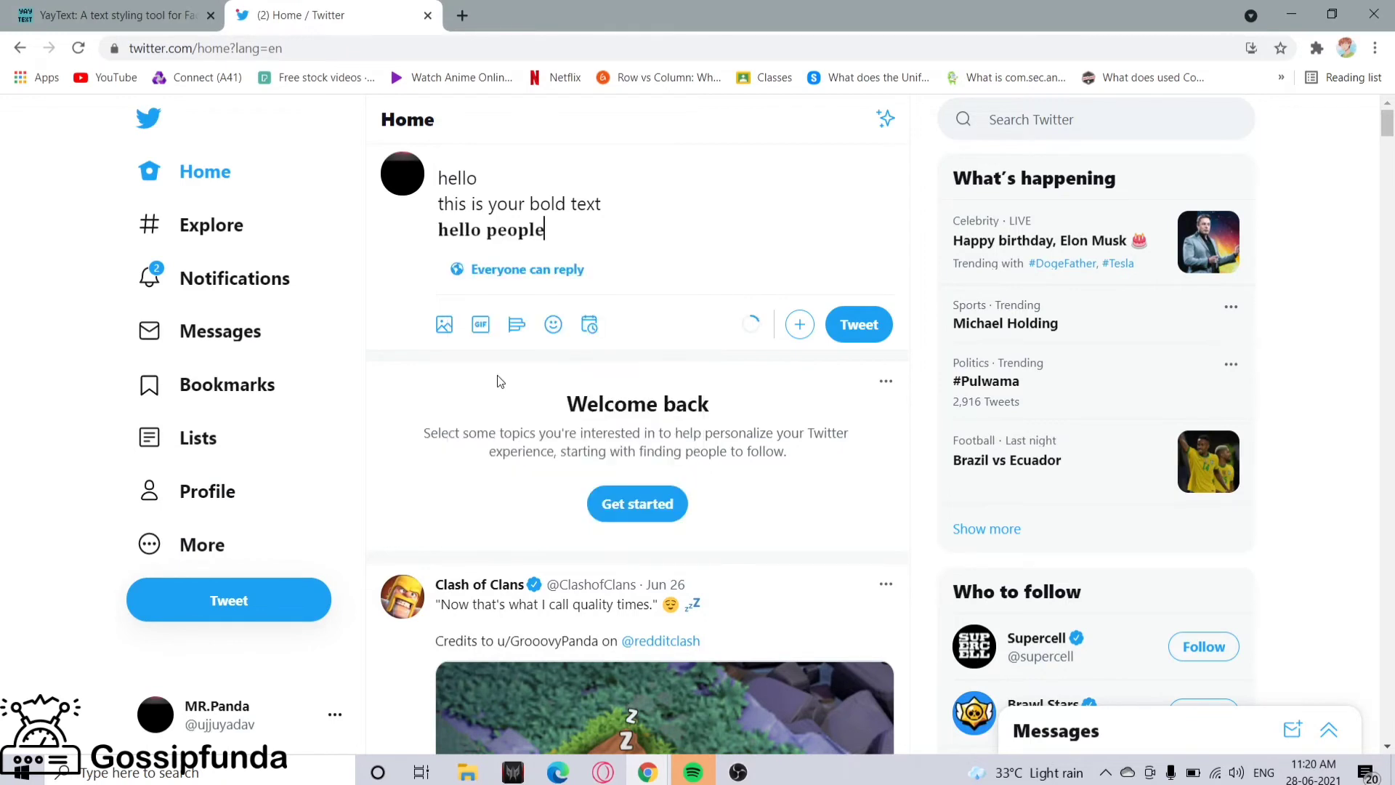
{"action": "mouse_move", "coordinate": [542, 286]}
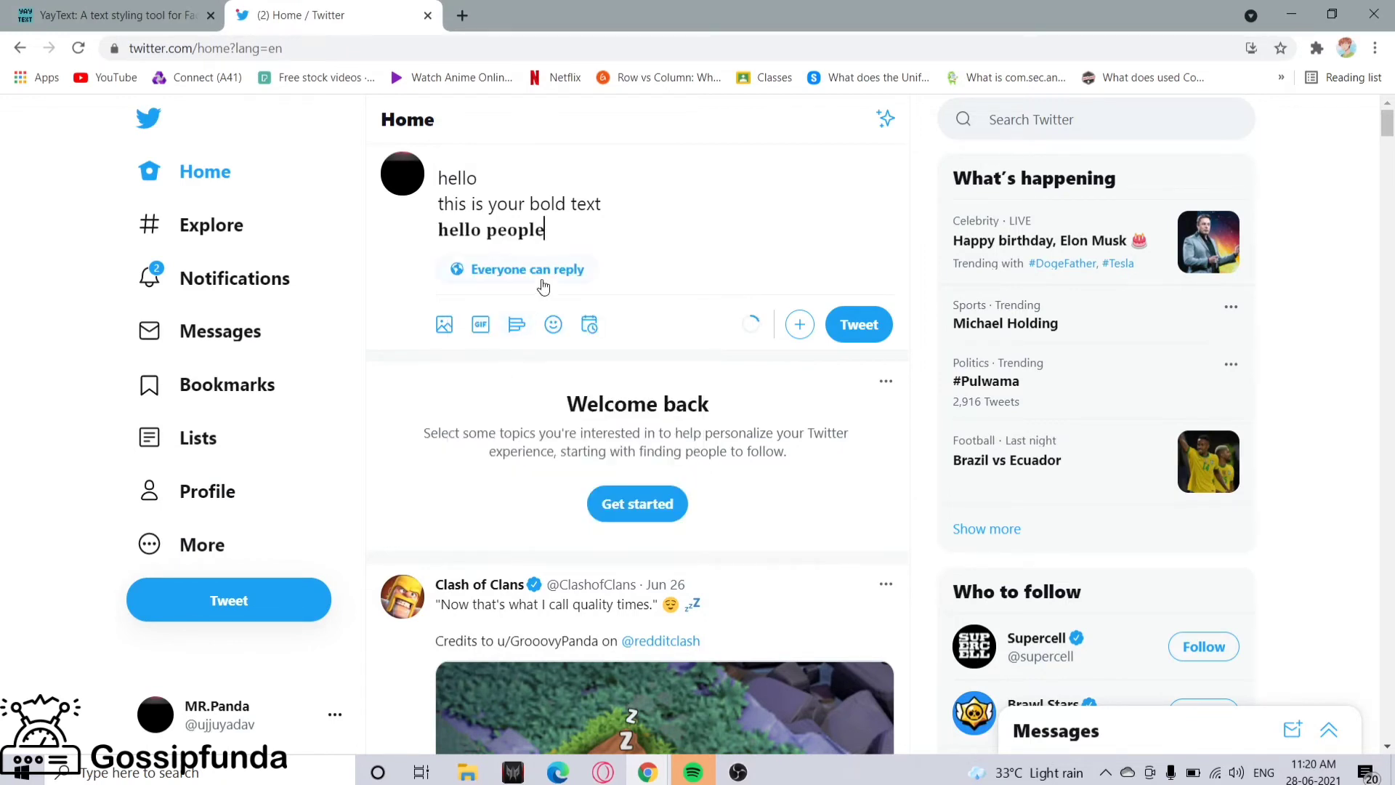
{"action": "mouse_move", "coordinate": [558, 228]}
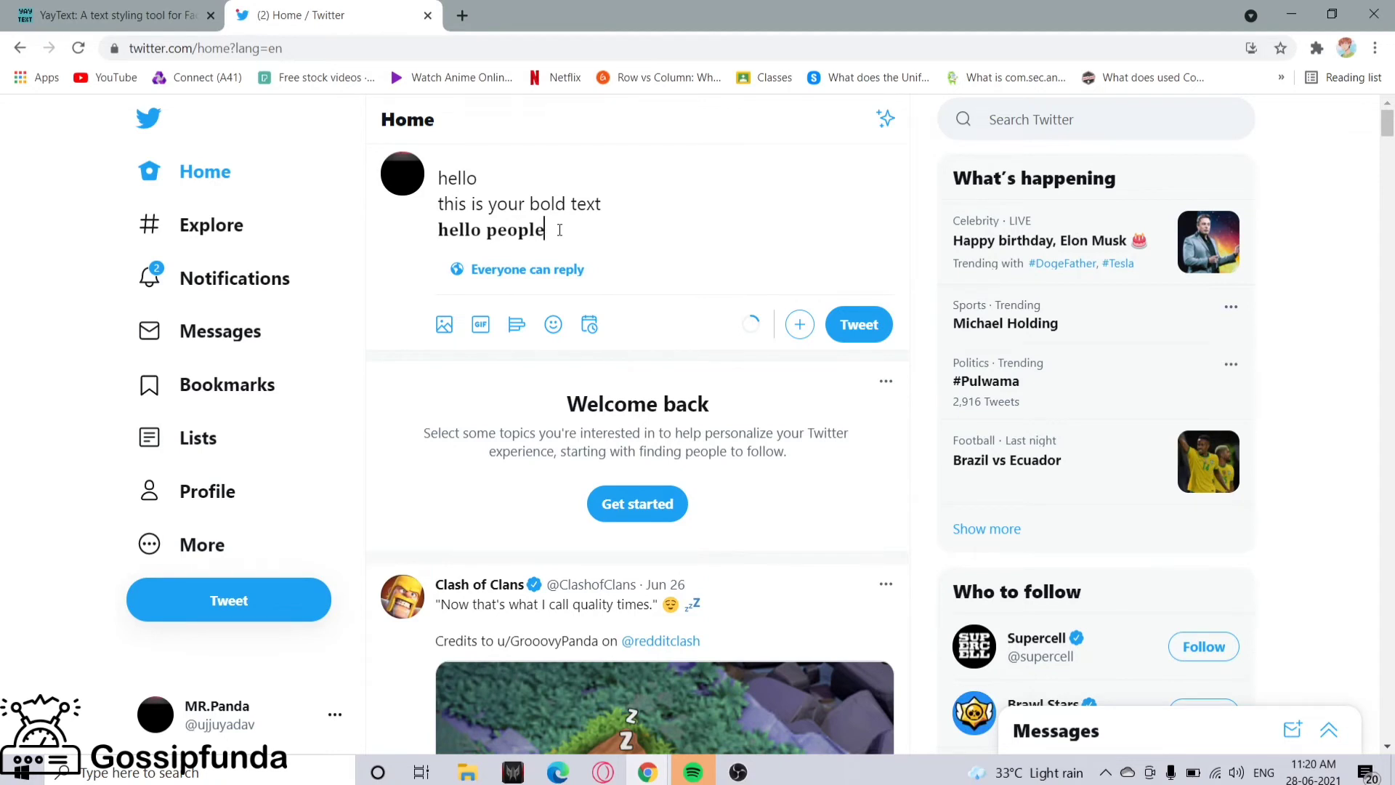
{"action": "left_click_drag", "start_coordinate": [542, 229], "coordinate": [460, 229]}
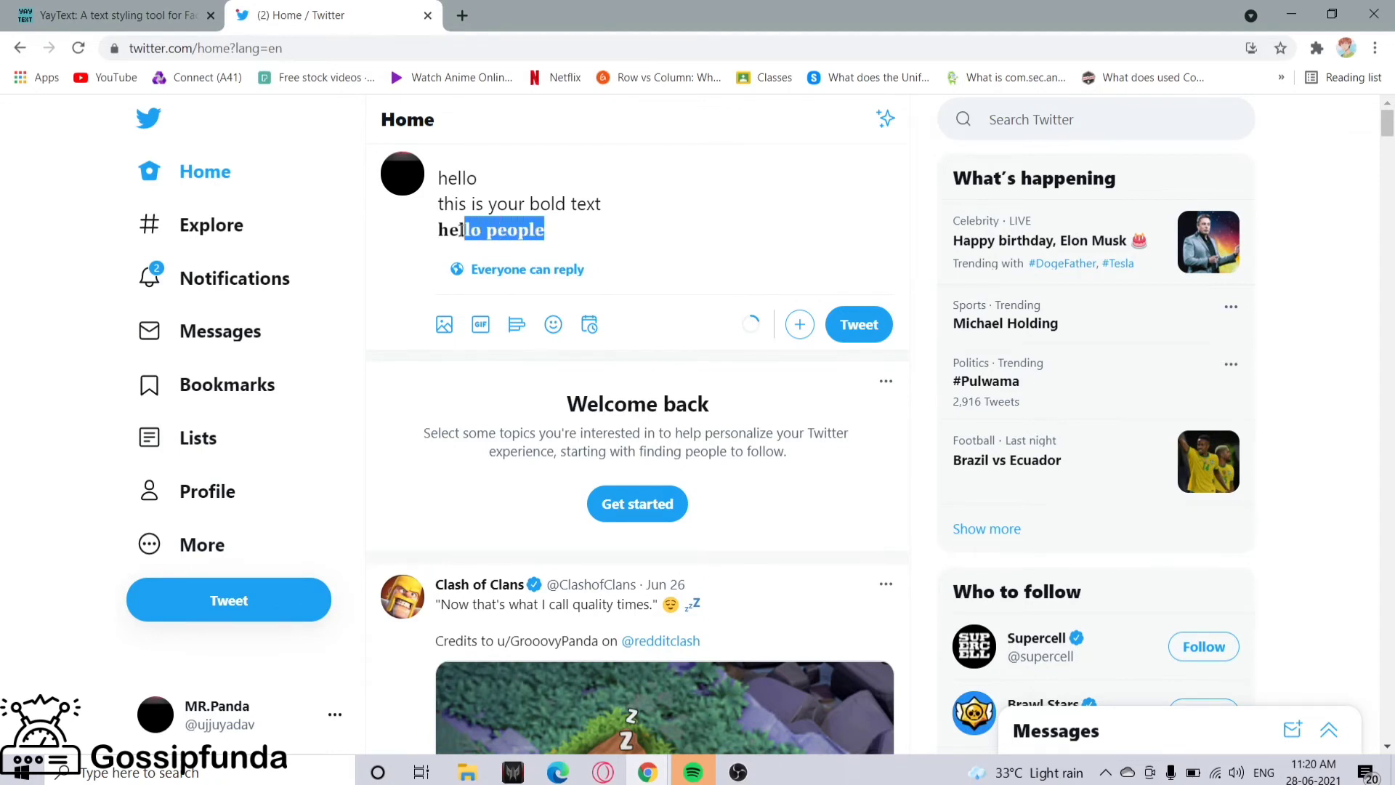
{"action": "left_click_drag", "start_coordinate": [462, 228], "coordinate": [436, 228]}
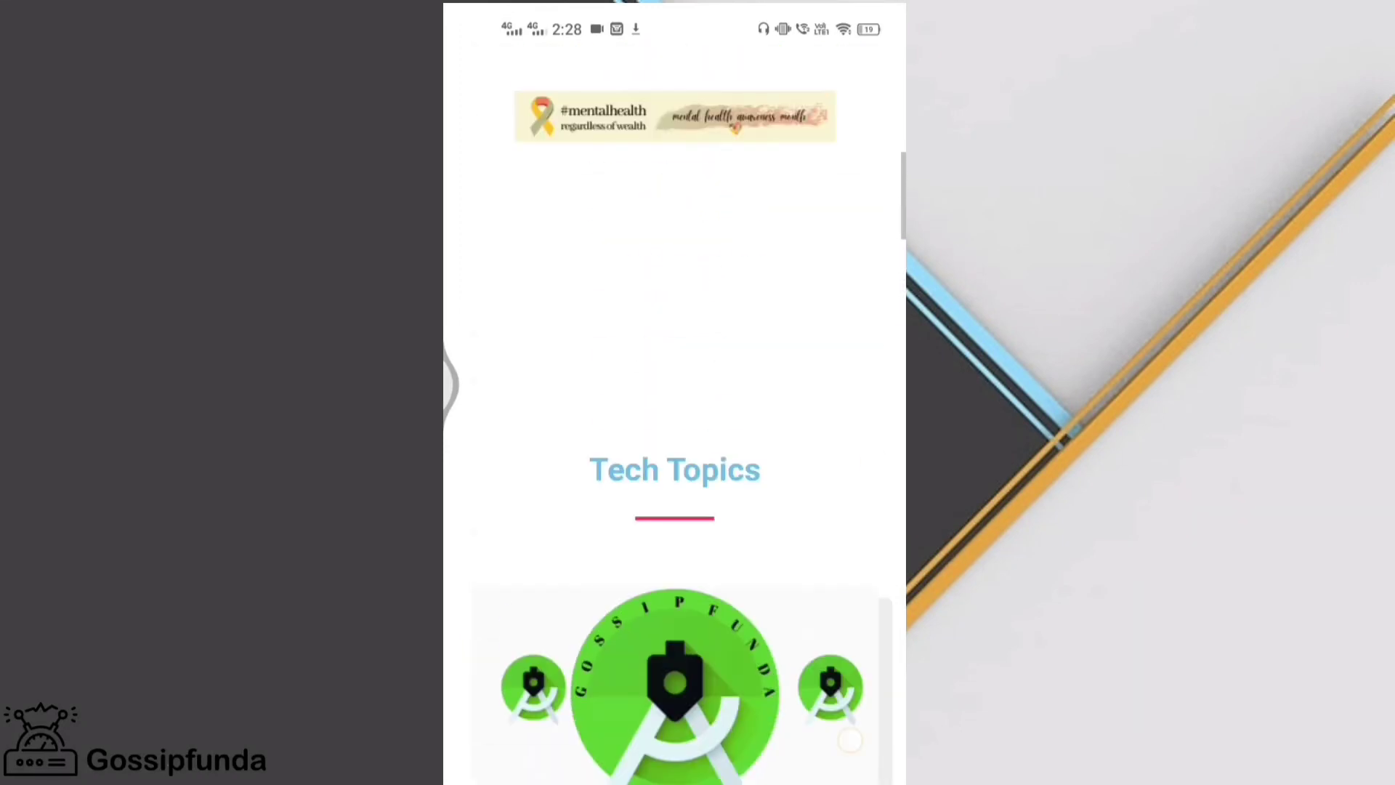
{"action": "scroll", "scroll_direction": "down", "scroll_amount": 3}
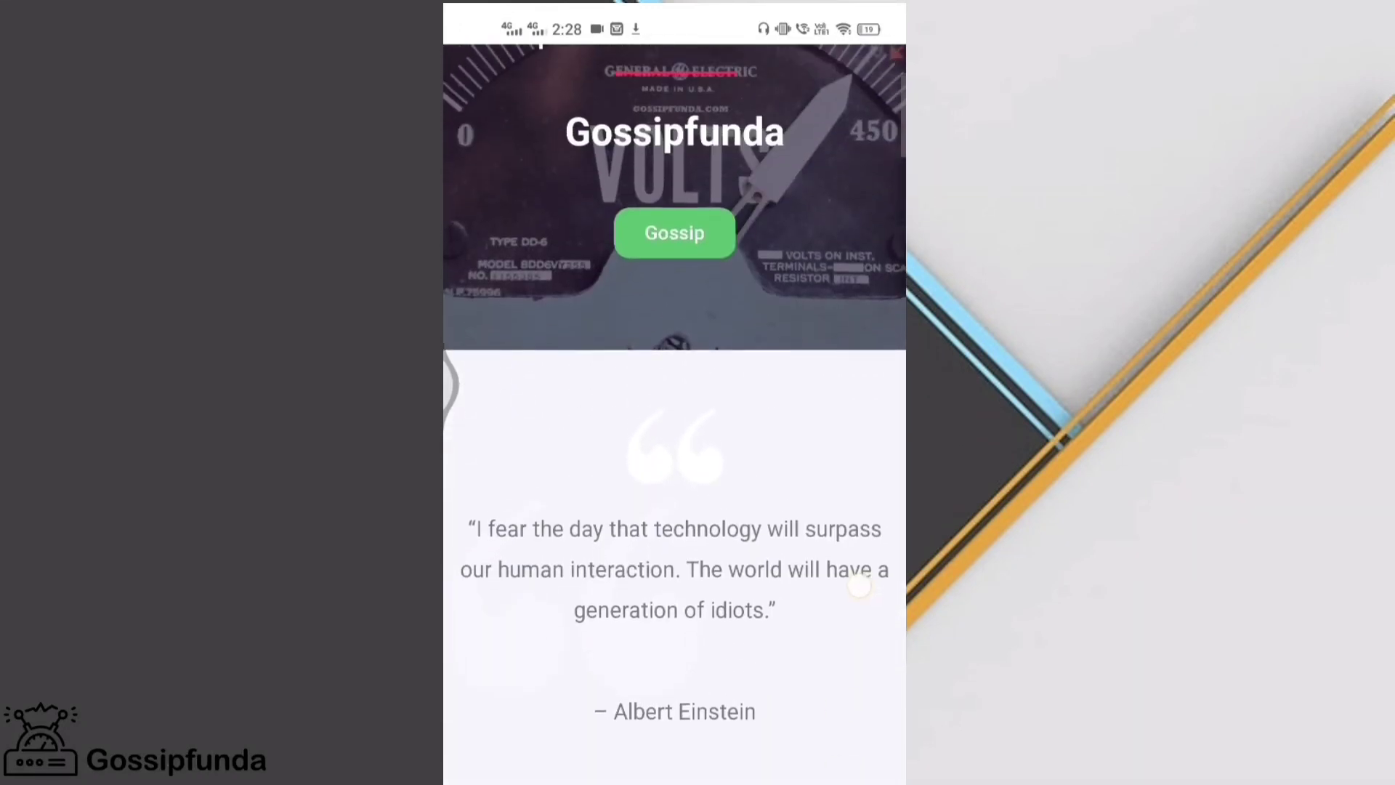
{"action": "scroll", "scroll_direction": "down", "scroll_amount": 3}
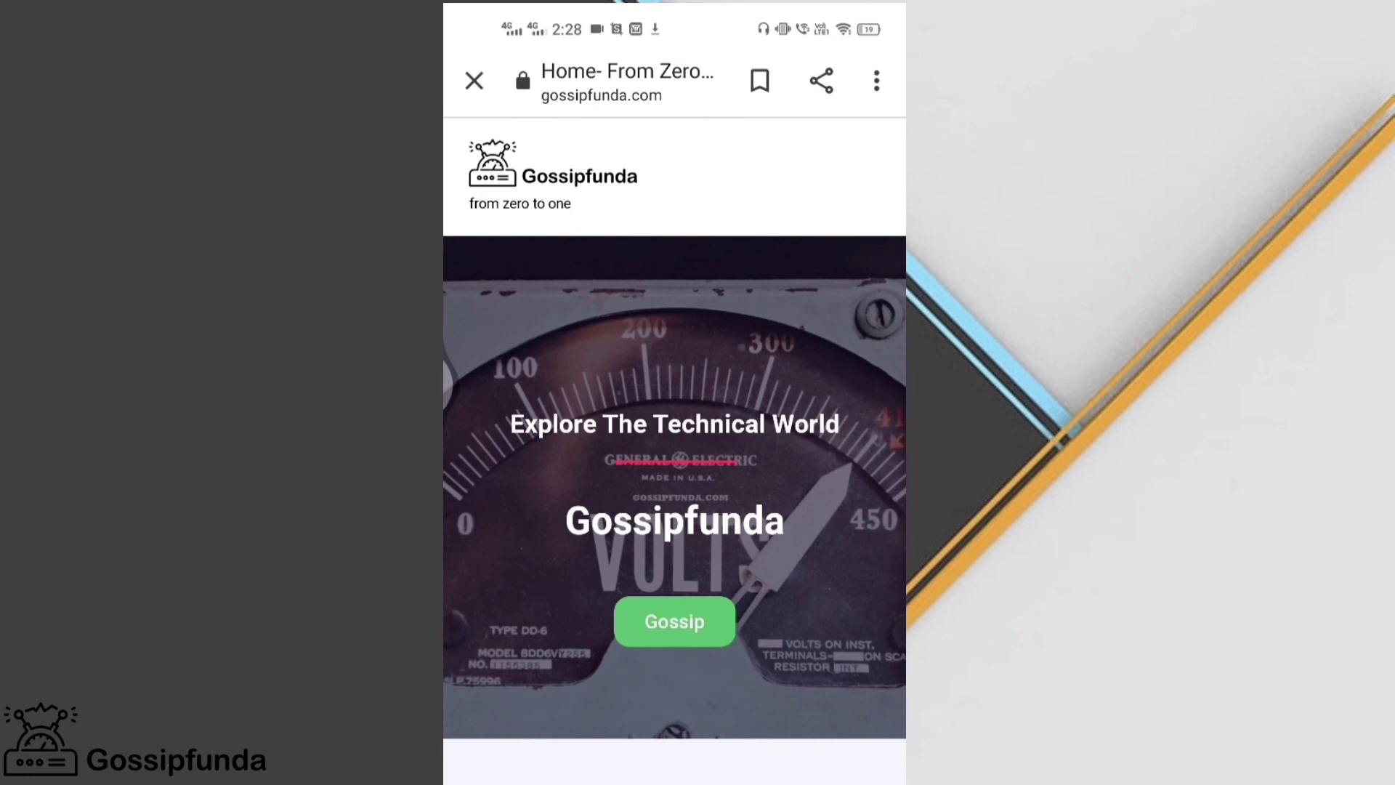
{"action": "scroll", "scroll_direction": "down", "scroll_amount": 3}
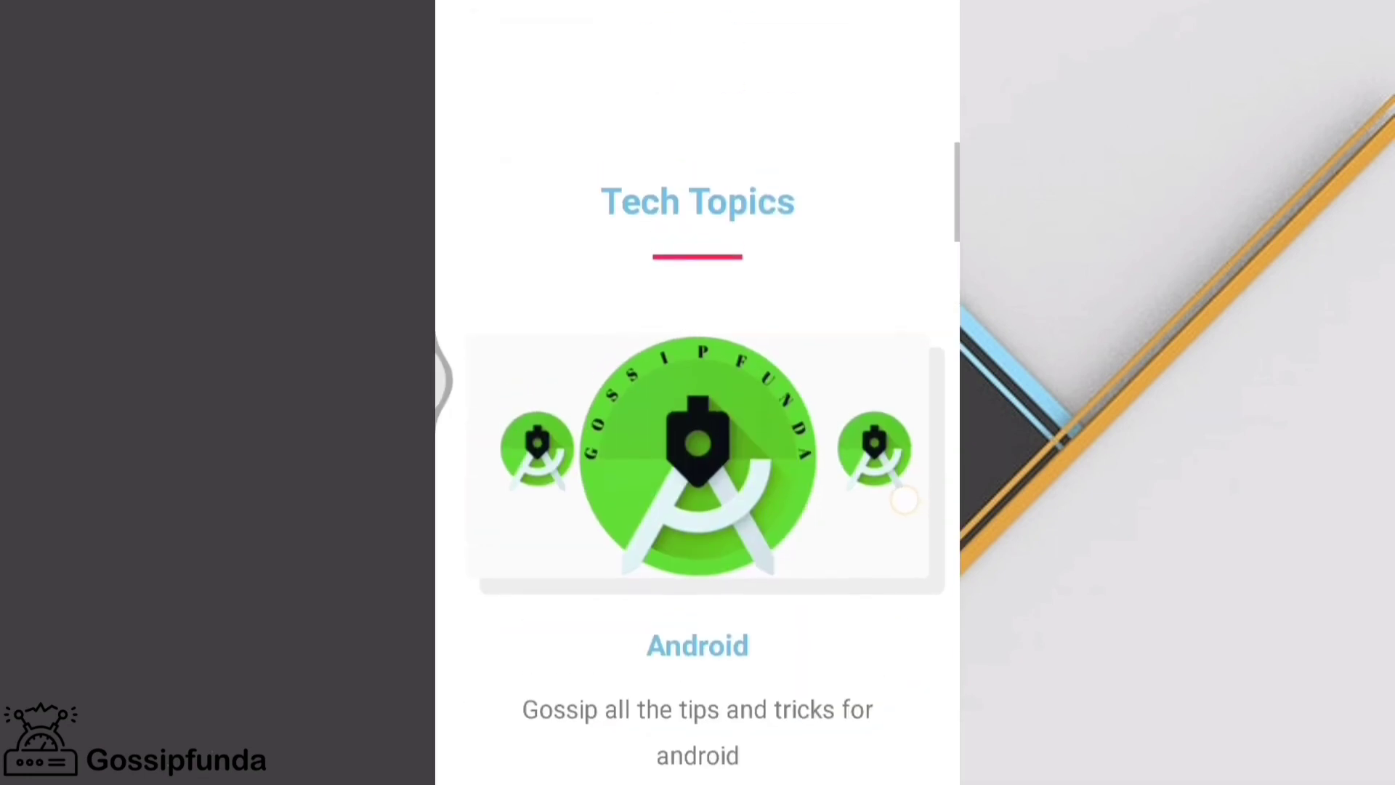
{"action": "scroll", "scroll_direction": "up", "scroll_amount": 3}
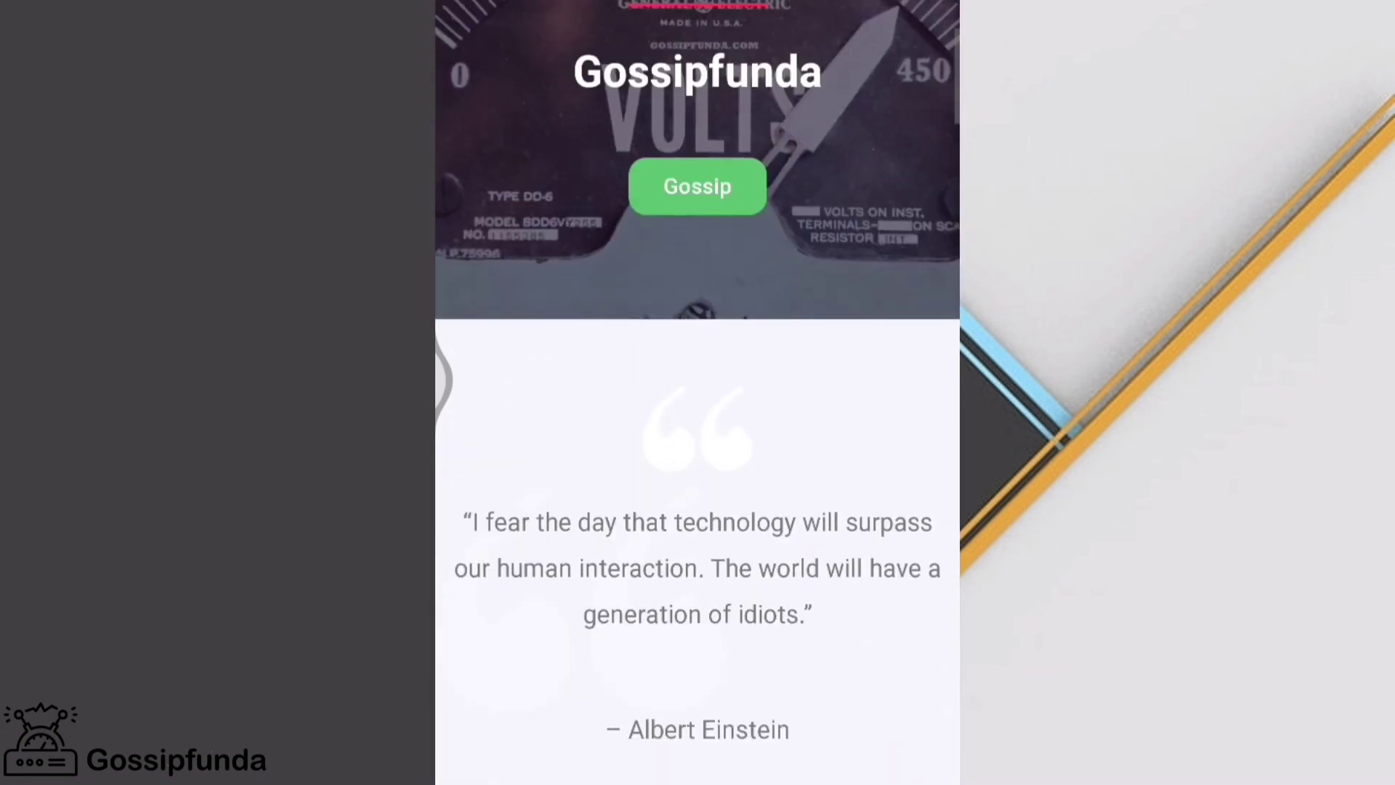